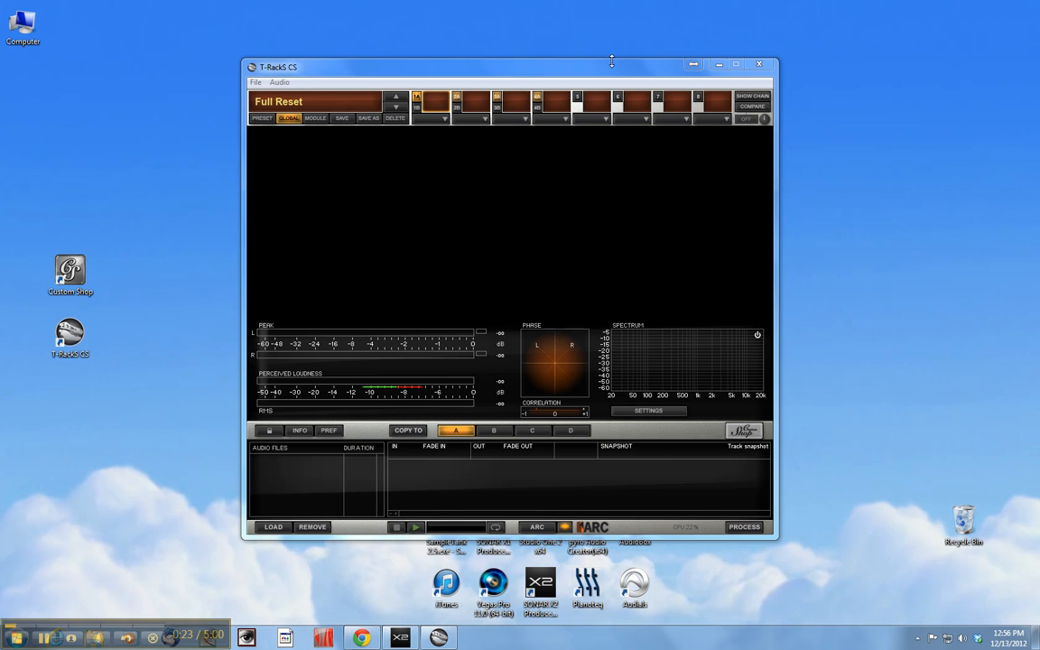
mouse_move(538, 220)
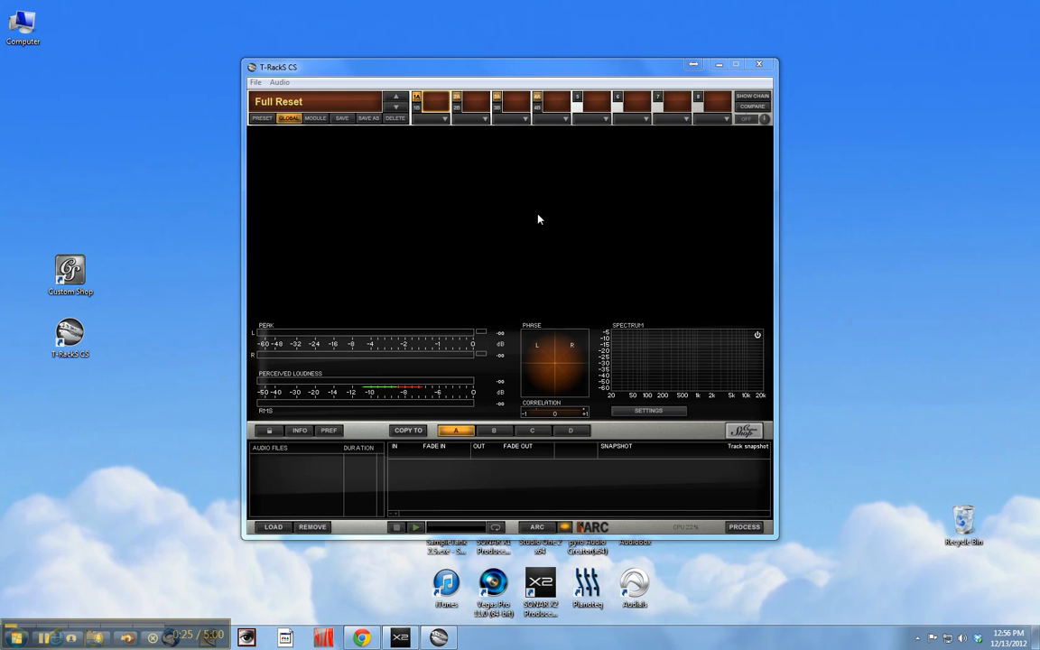
mouse_move(394, 227)
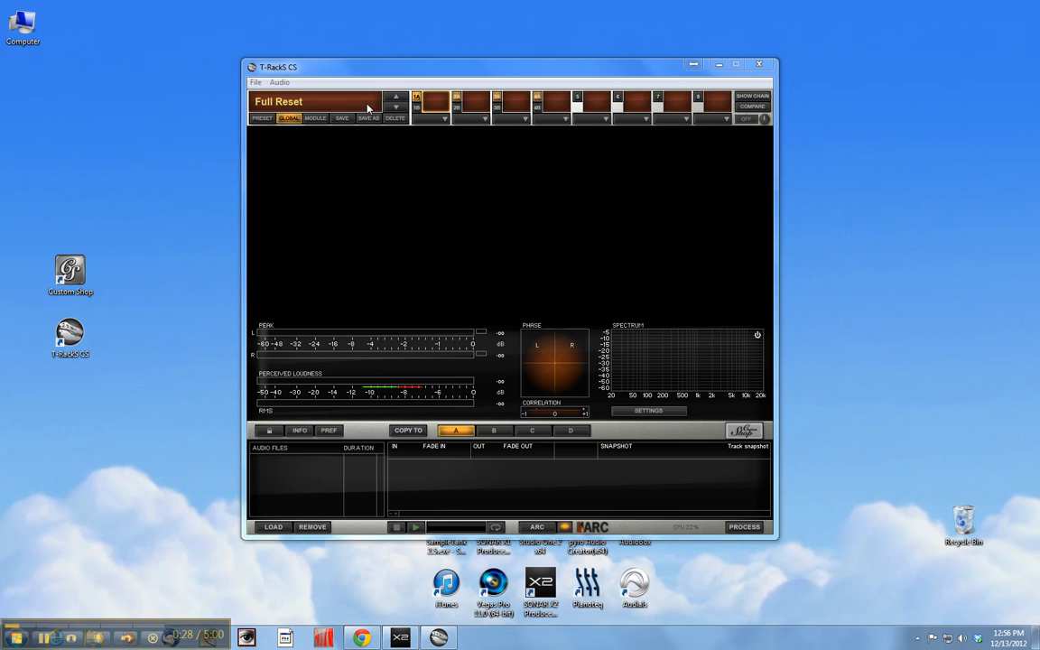
mouse_move(599, 65)
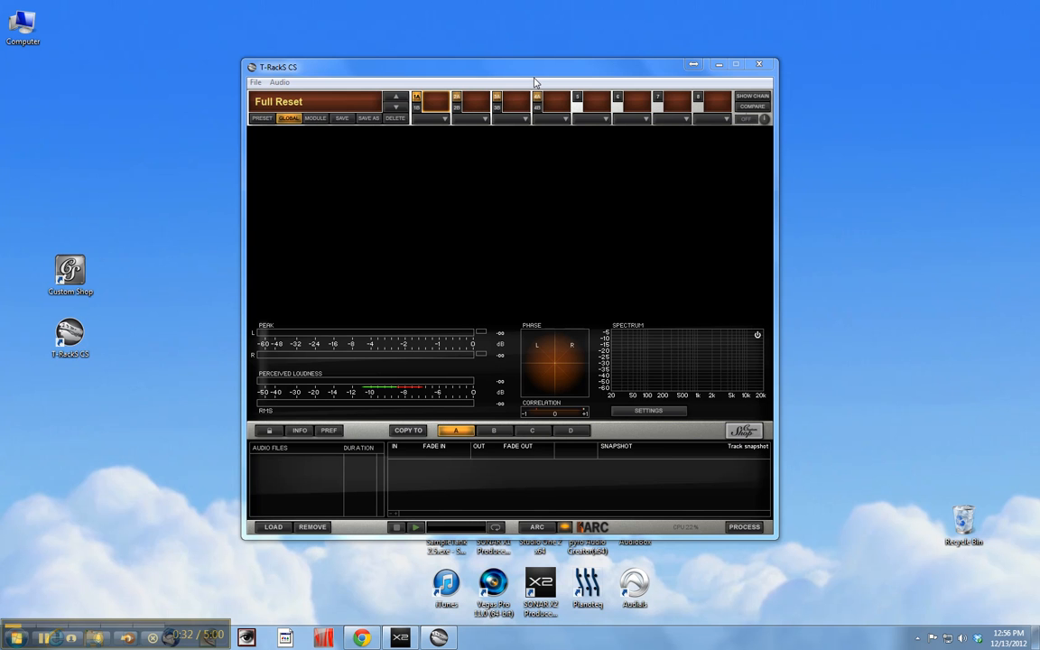
mouse_move(520, 174)
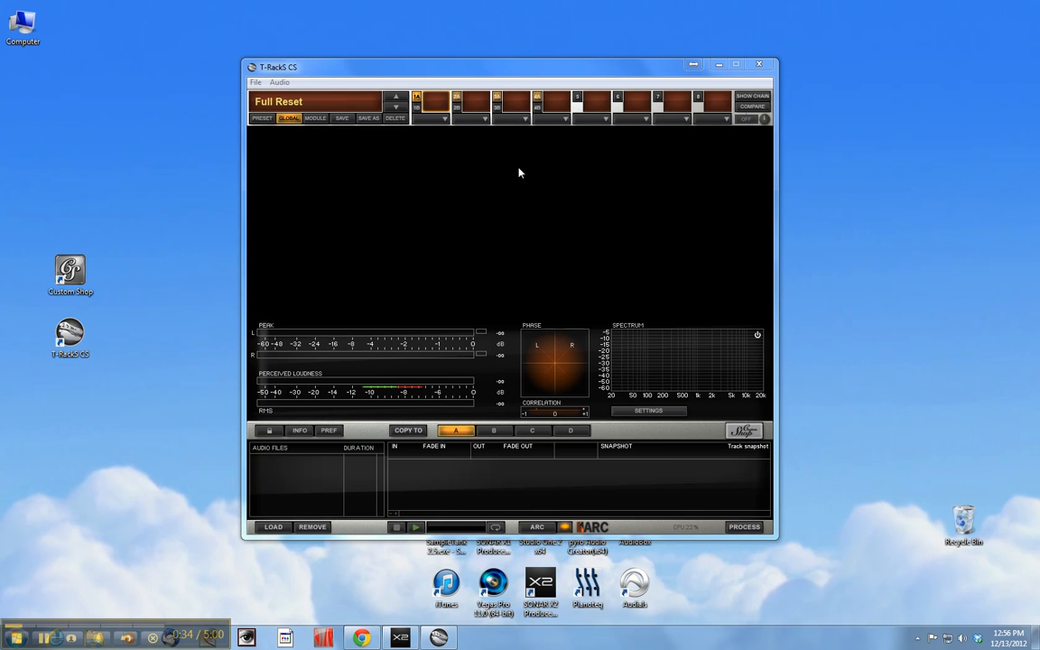
mouse_move(442, 178)
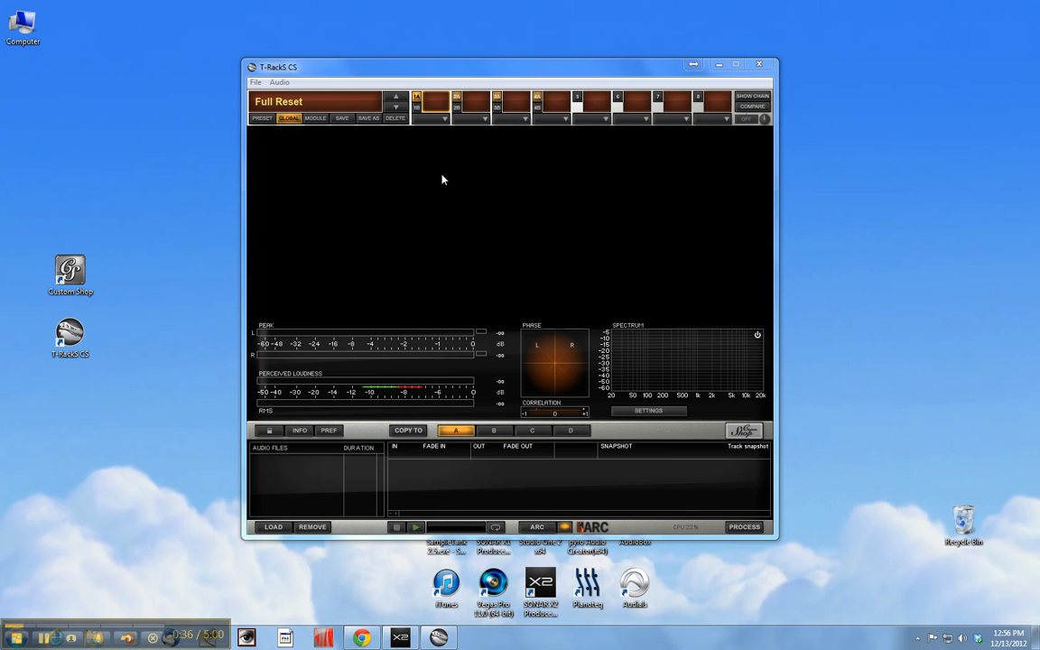
mouse_move(488, 246)
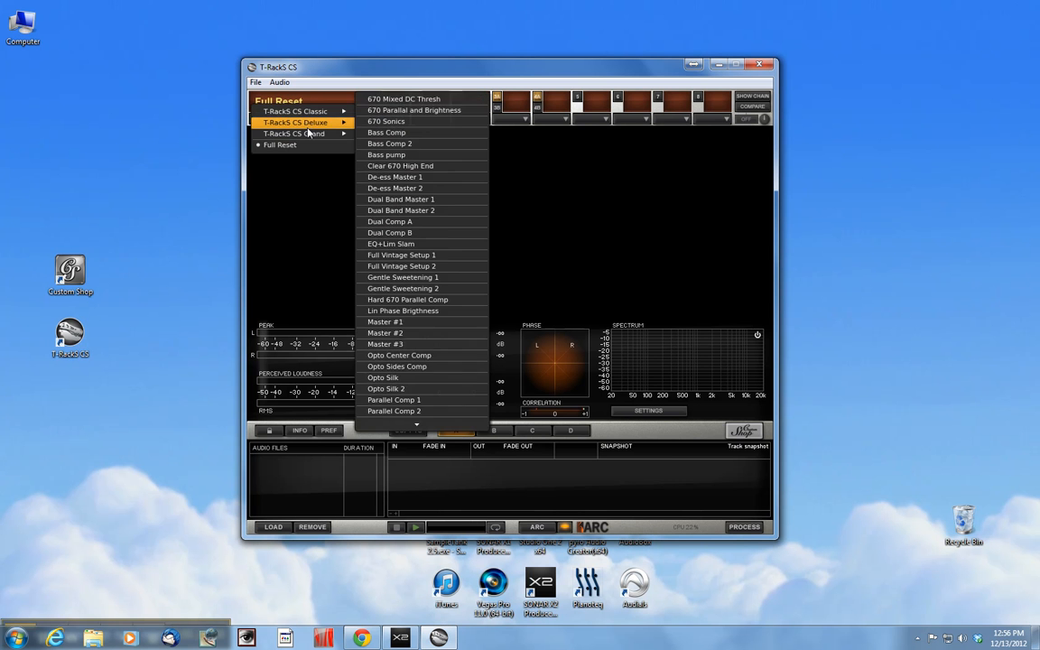
Collapse and re-expand the Deluxe preset collection, leaving Full Reset loaded.
click(280, 144)
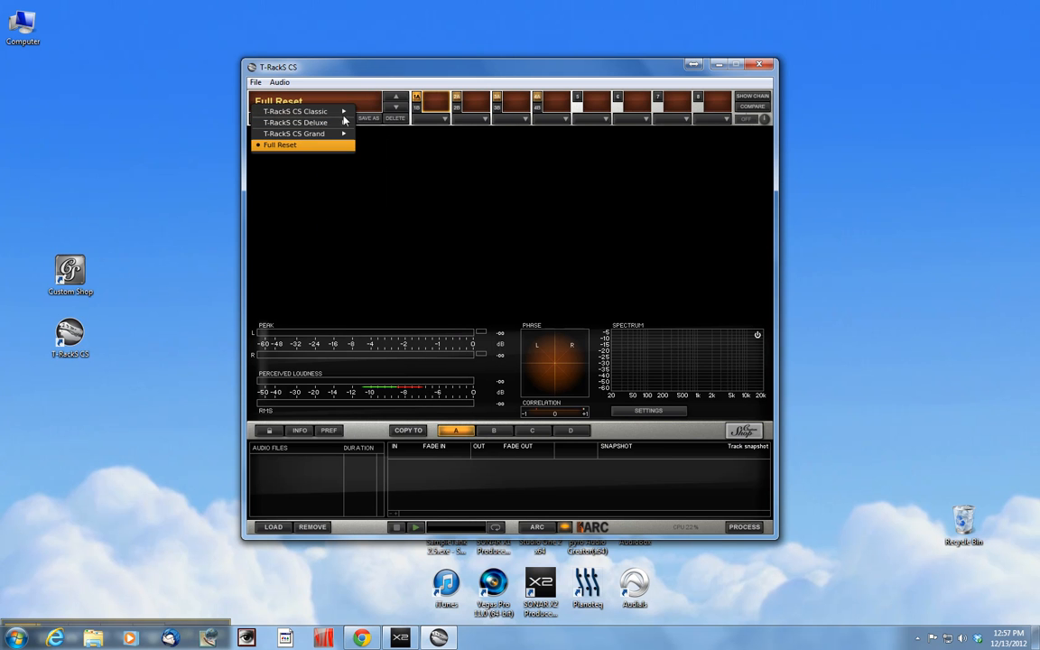
click(294, 123)
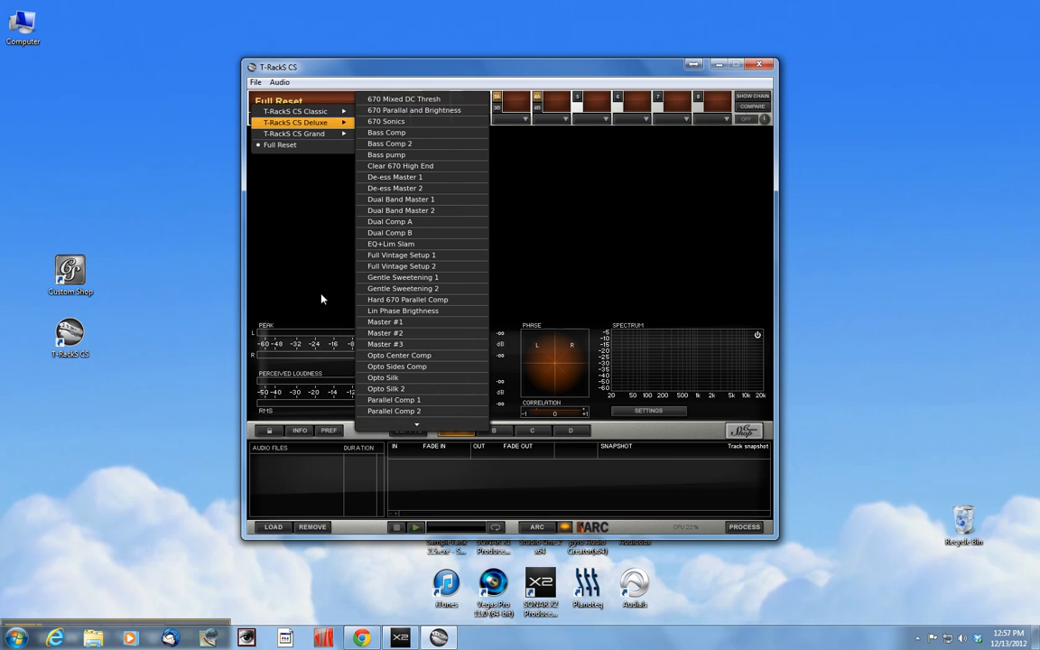
mouse_move(316, 265)
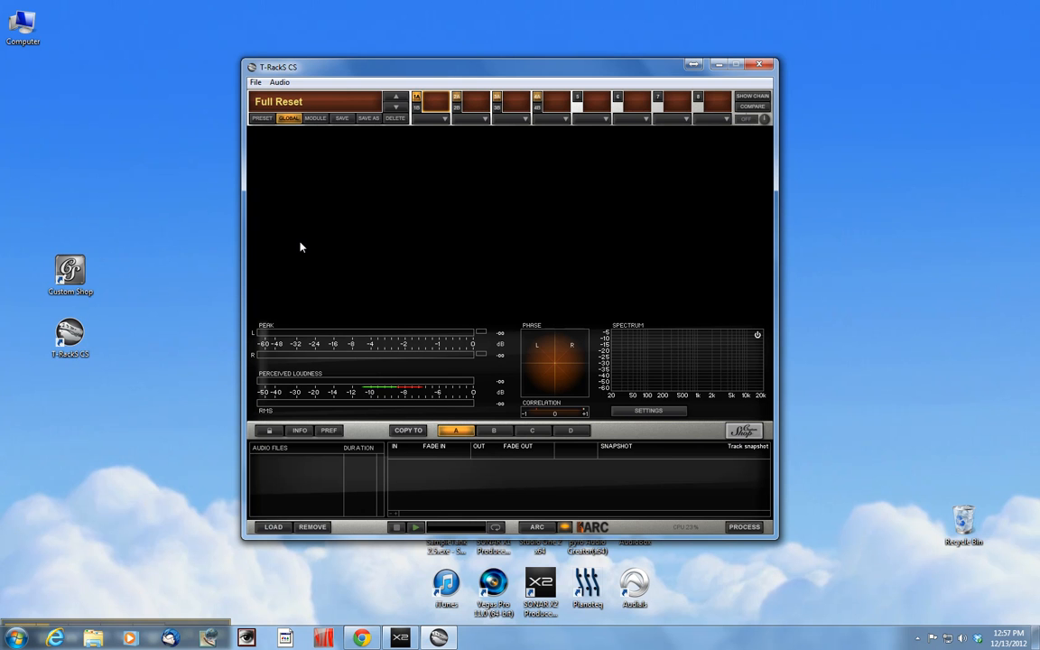
mouse_move(485, 166)
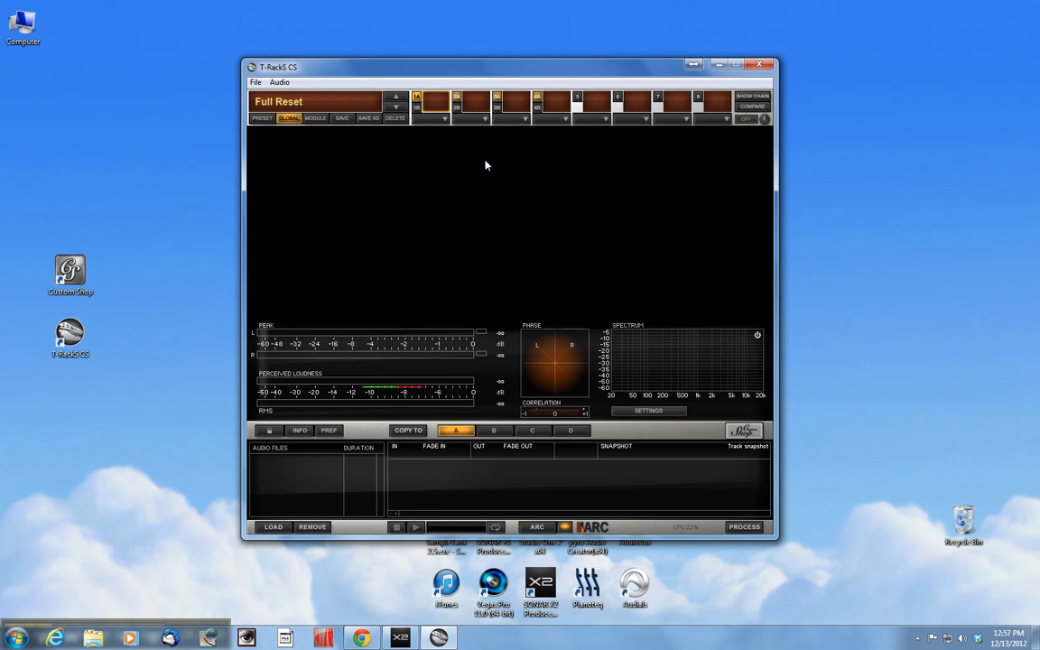
mouse_move(426, 151)
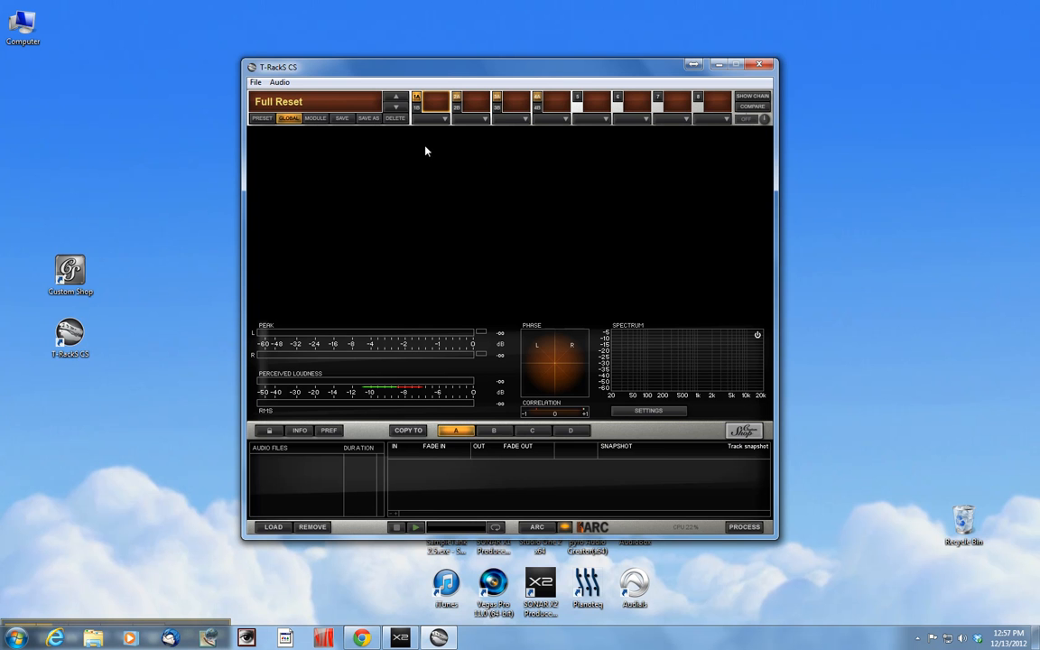
mouse_move(379, 109)
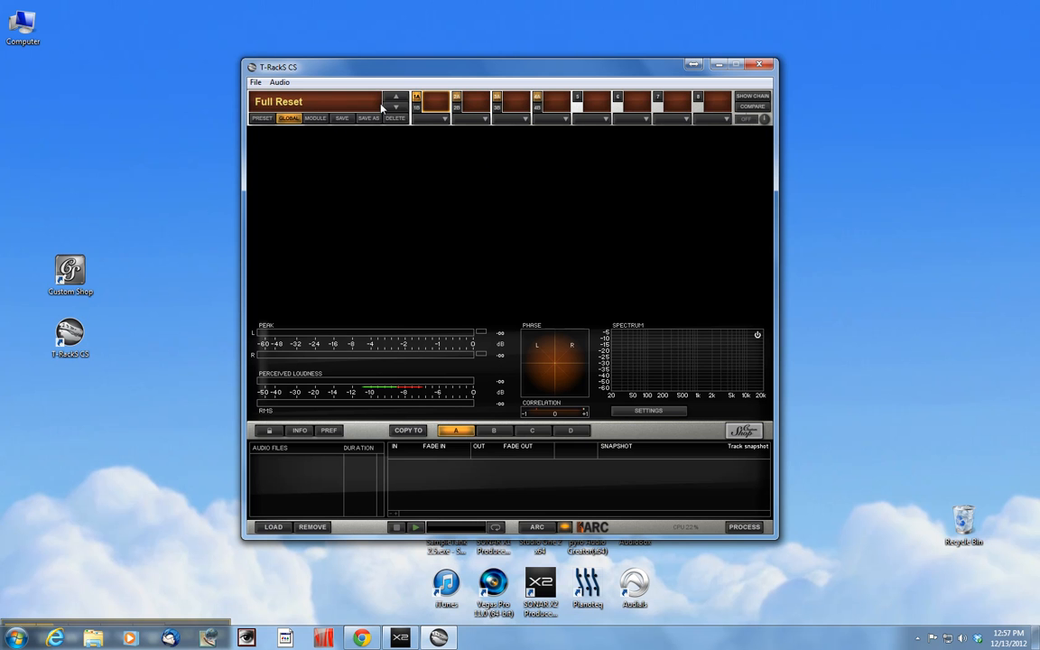
Show the Grand preset collection listing A Bit of Compression, Clean Level and Old 'n Funky.
click(278, 101)
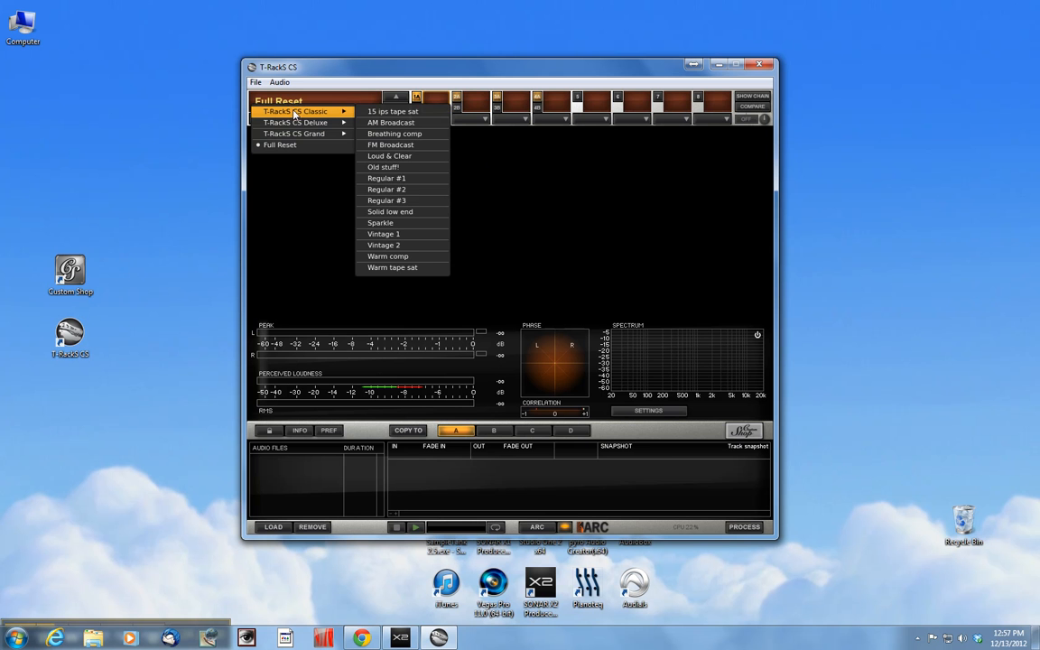
mouse_move(303, 123)
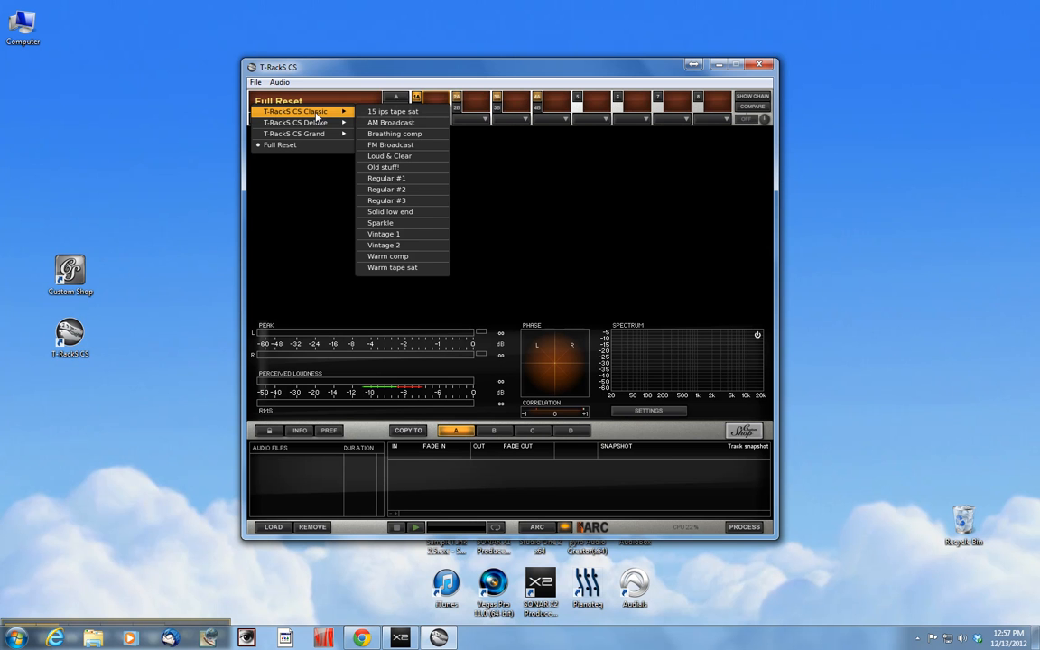
mouse_move(292, 133)
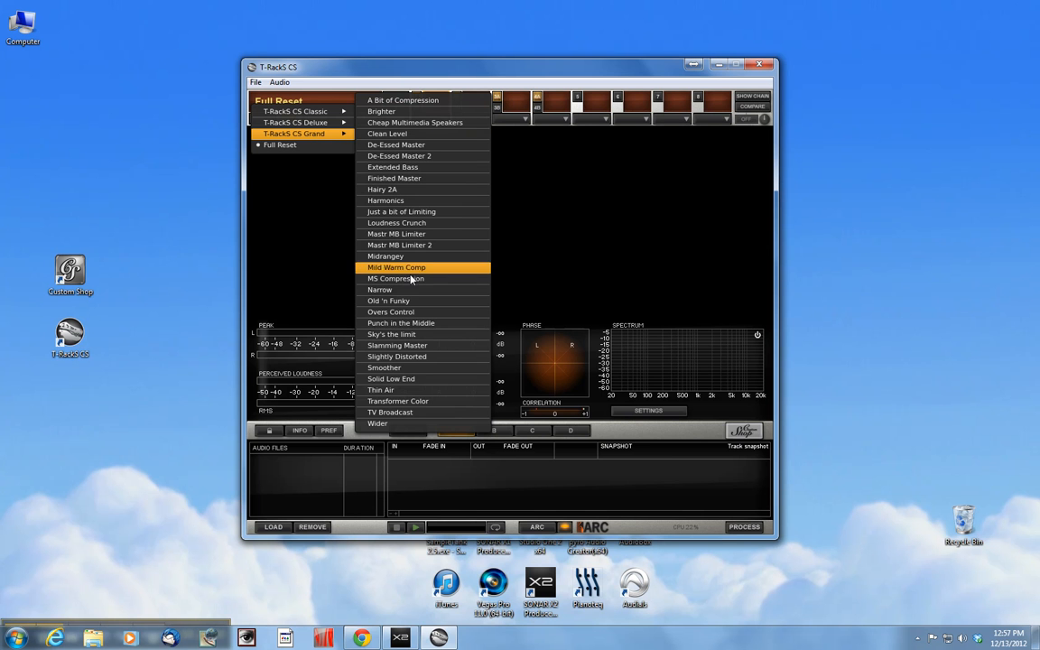
mouse_move(386, 134)
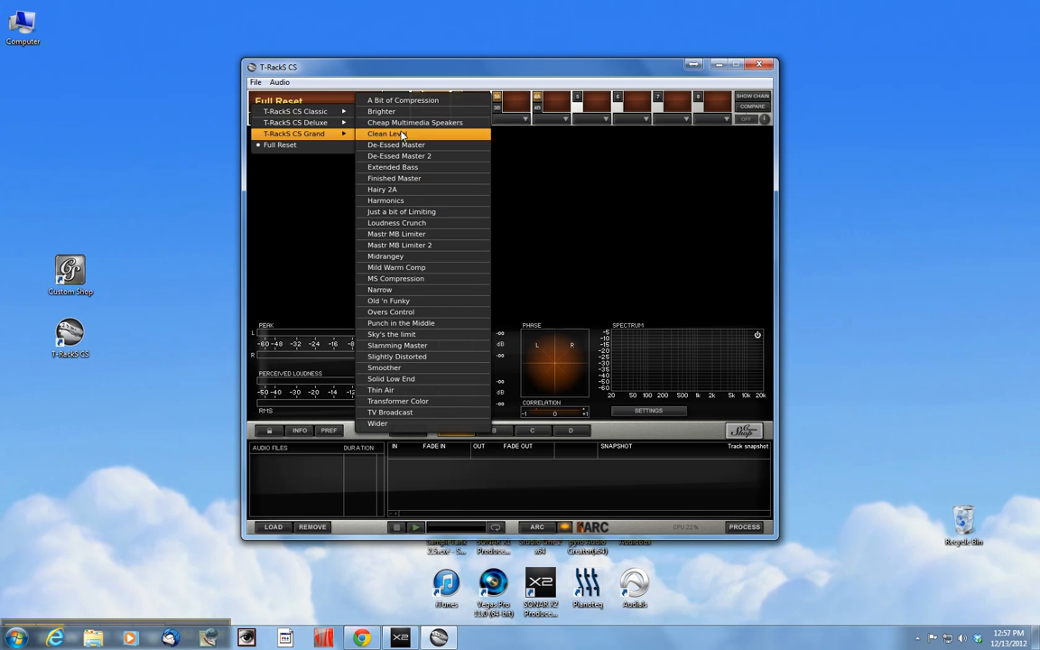
mouse_move(416, 123)
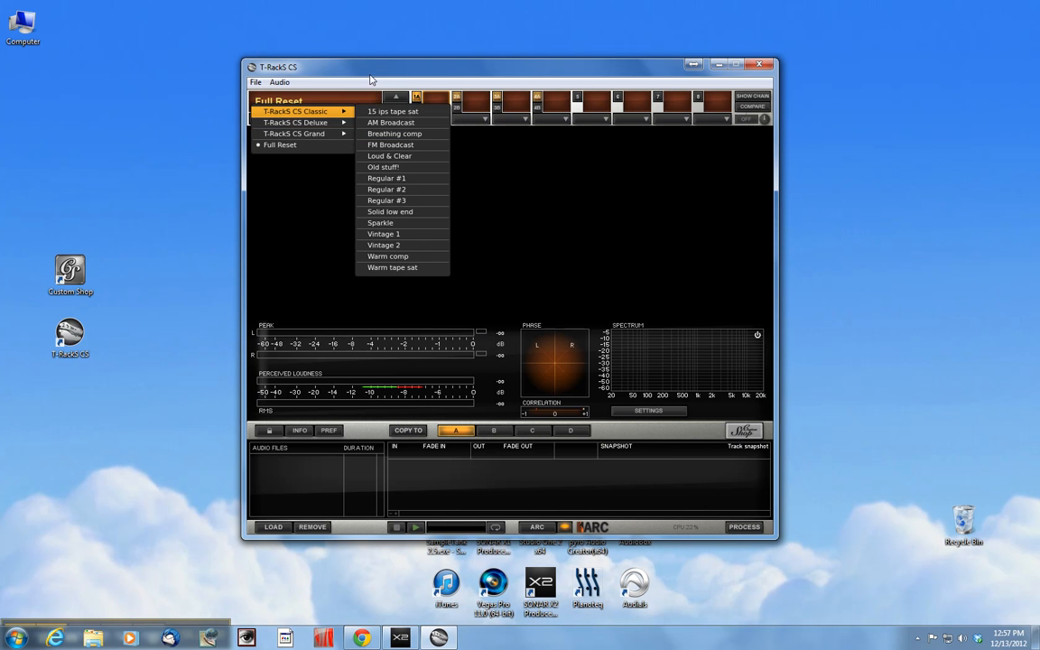
click(459, 103)
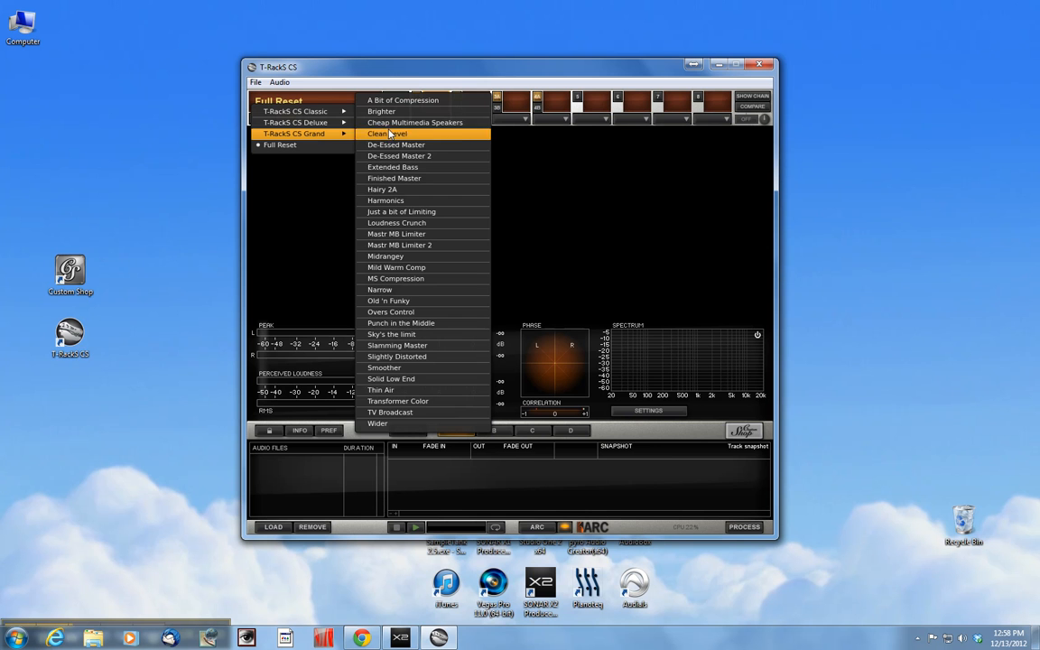
mouse_move(418, 224)
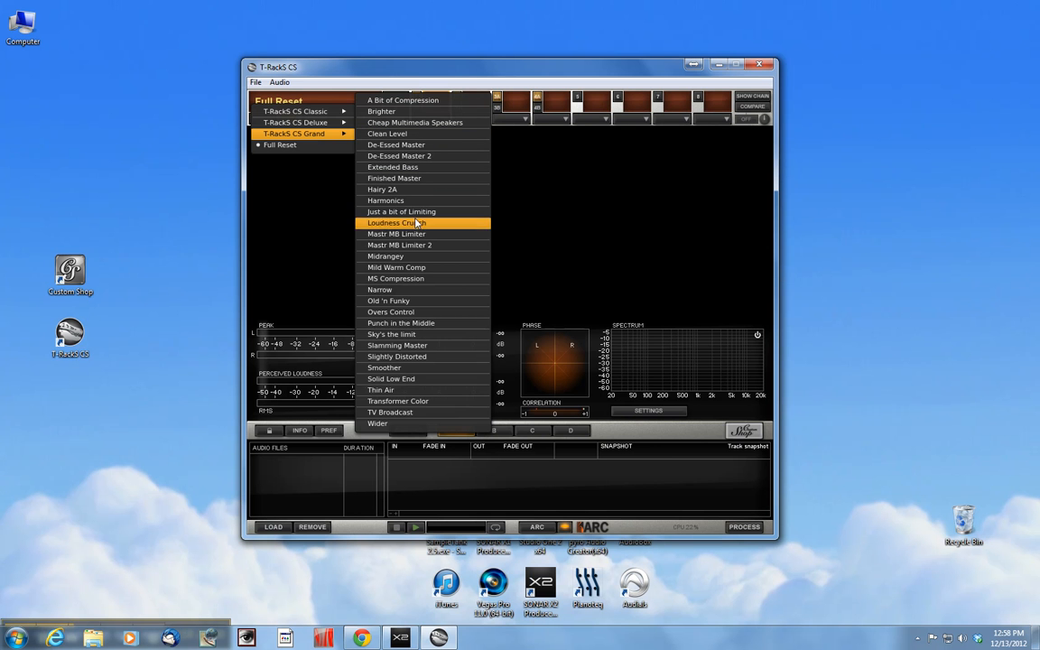
mouse_move(419, 299)
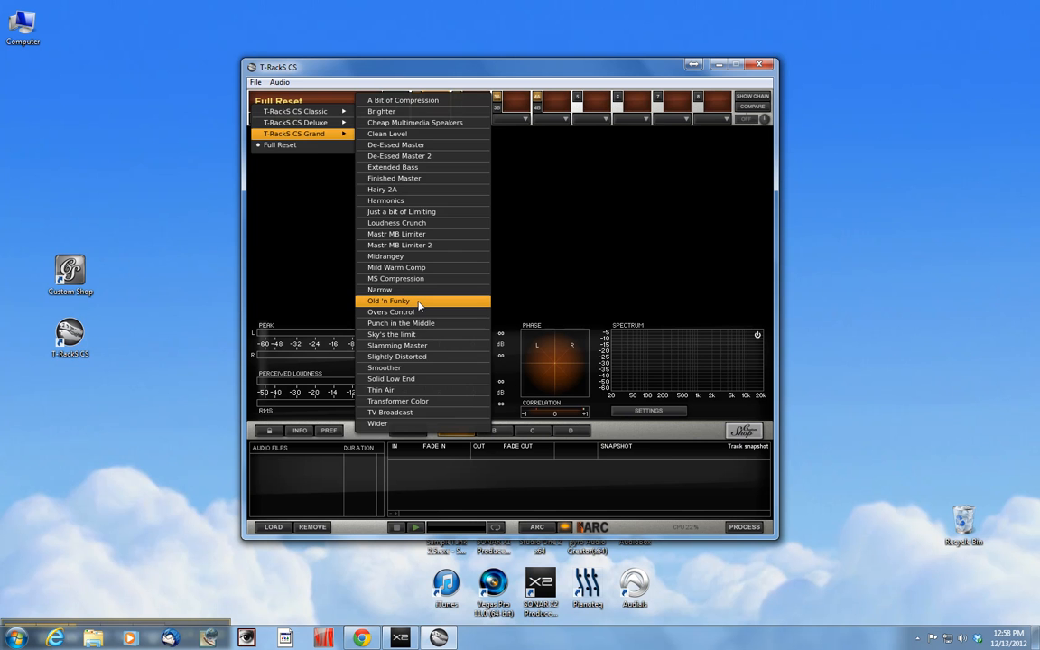
Load the Old 'n Funky preset and display its equalizer module.
click(388, 299)
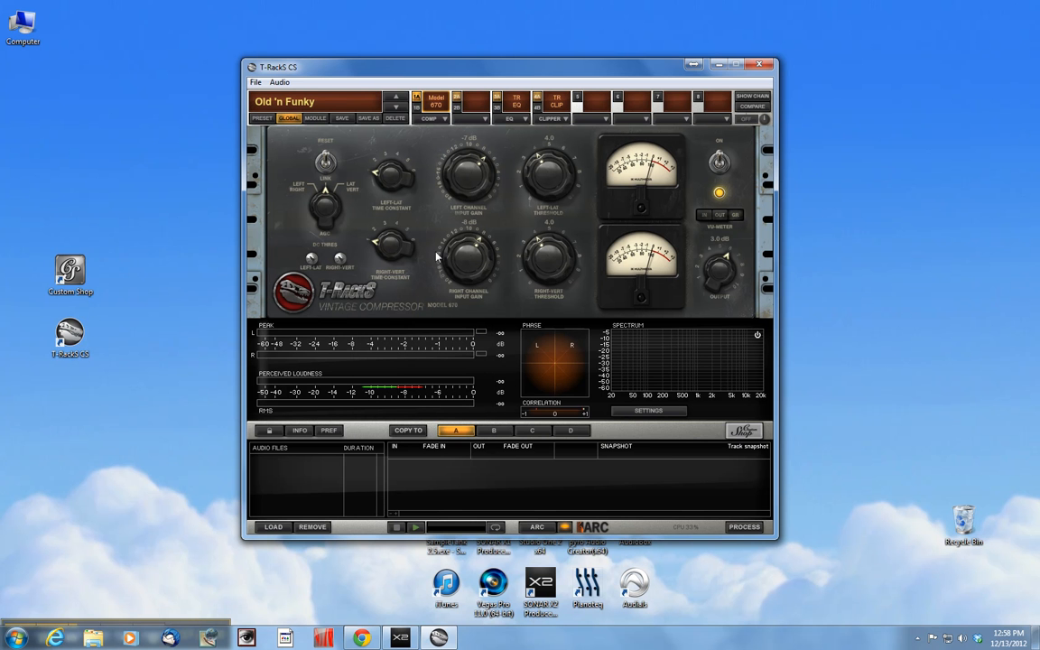
mouse_move(524, 235)
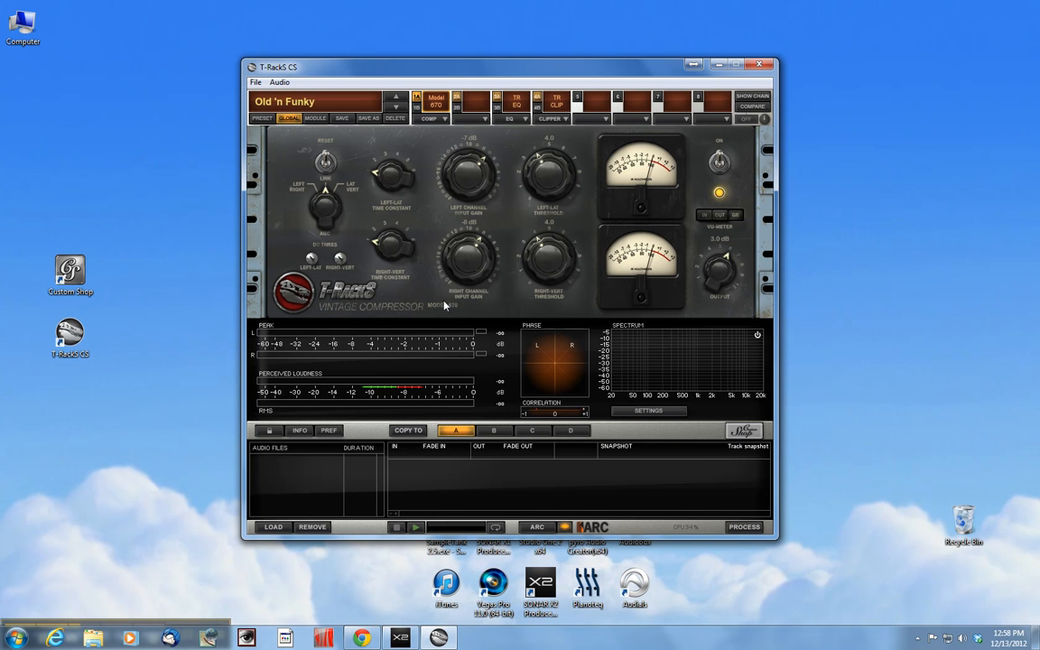
mouse_move(406, 265)
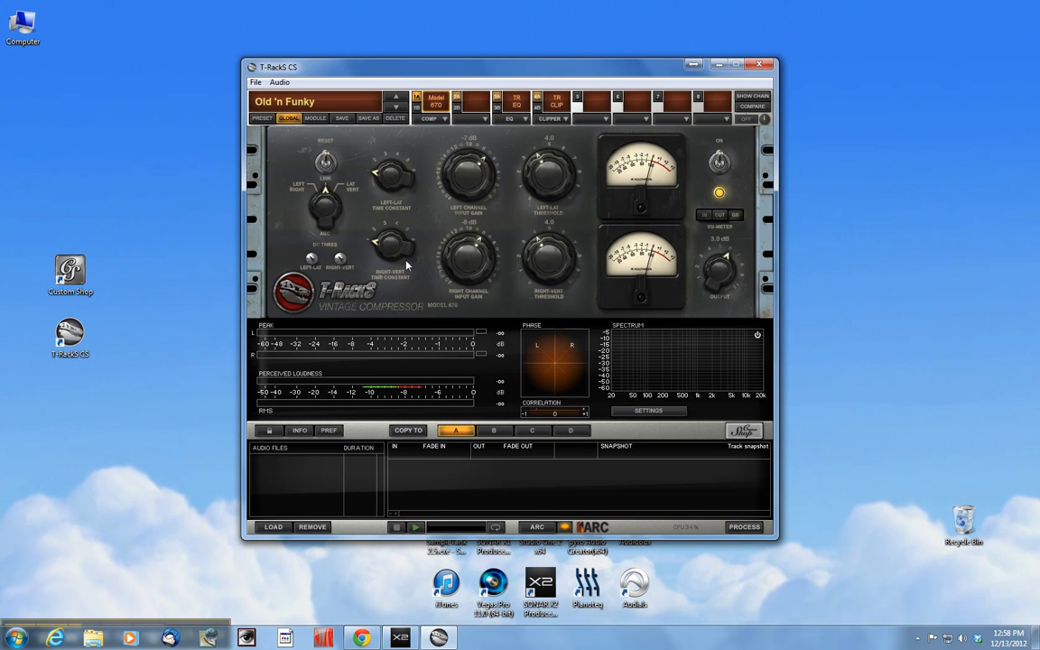
mouse_move(416, 217)
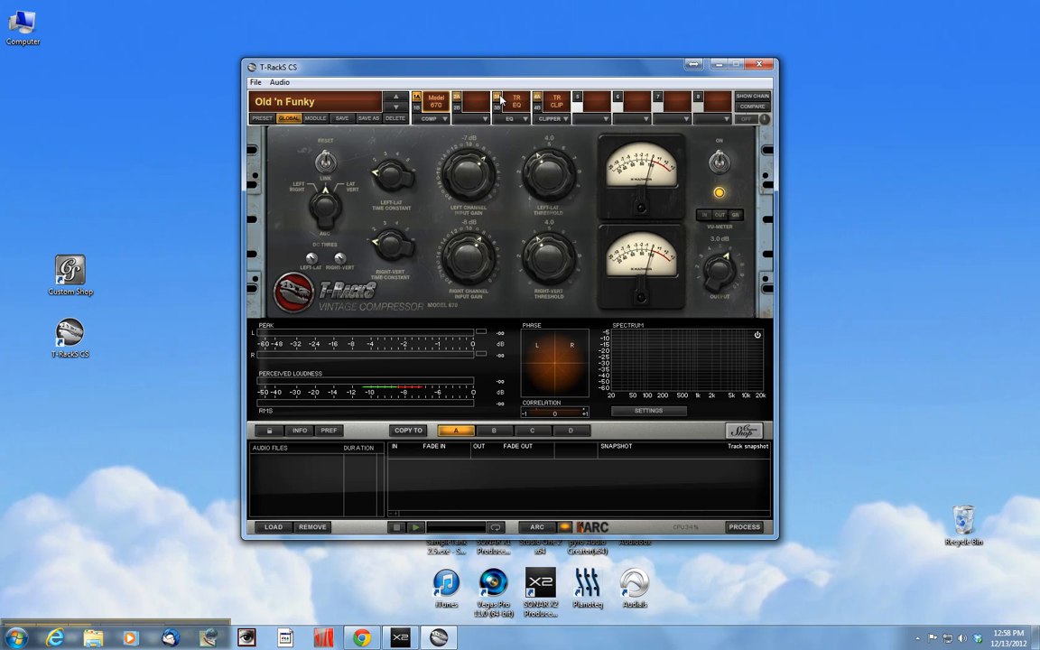
click(495, 100)
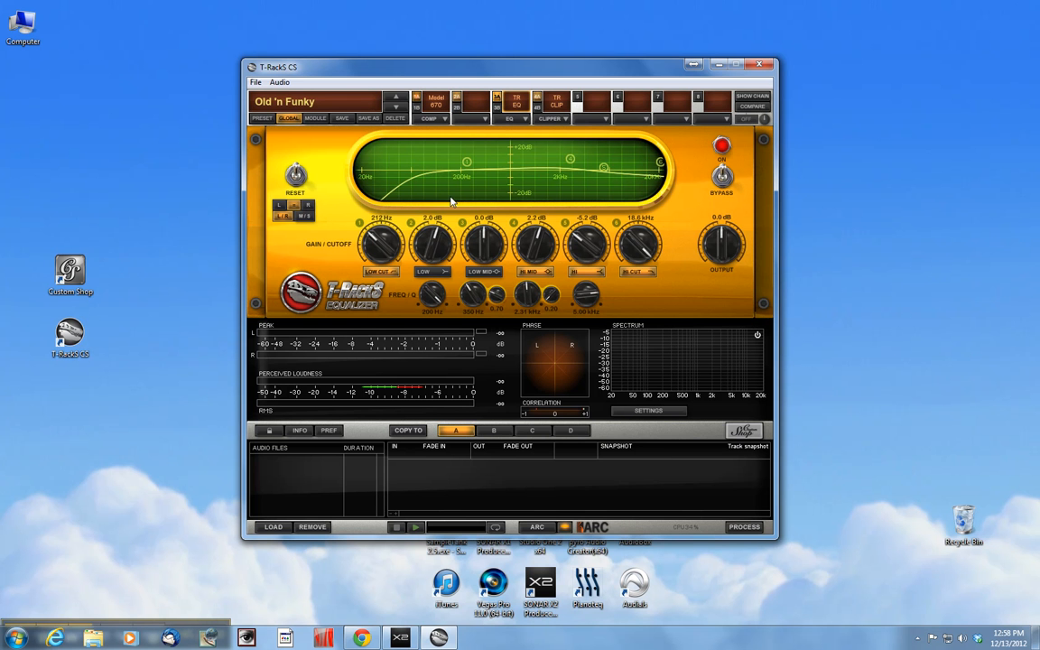
mouse_move(379, 264)
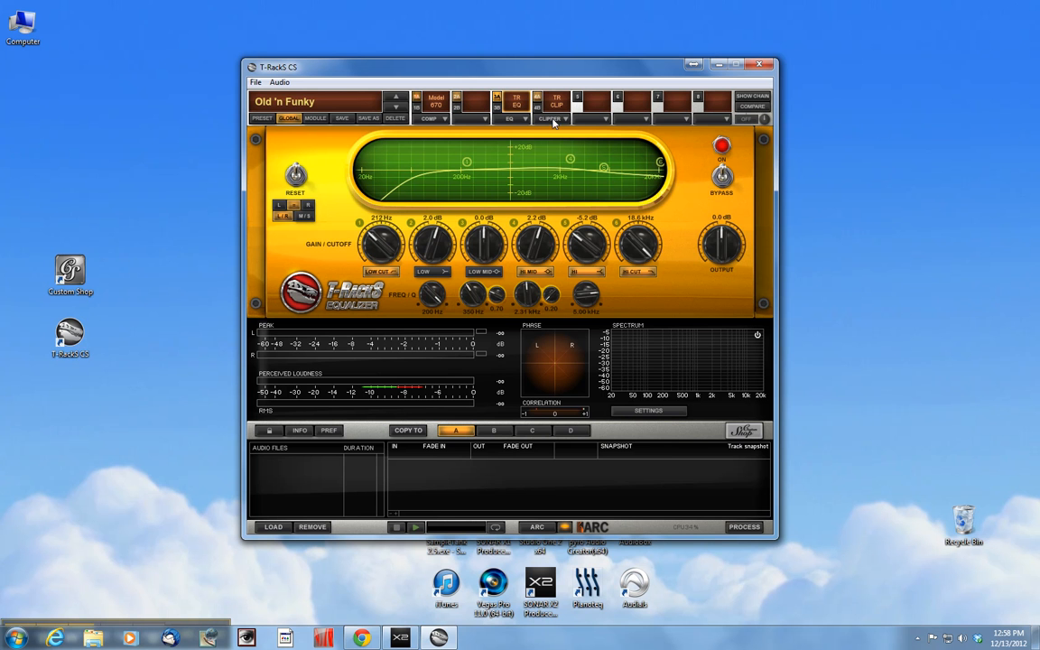
Display the Soft Clipper module of the Old 'n Funky chain.
click(556, 101)
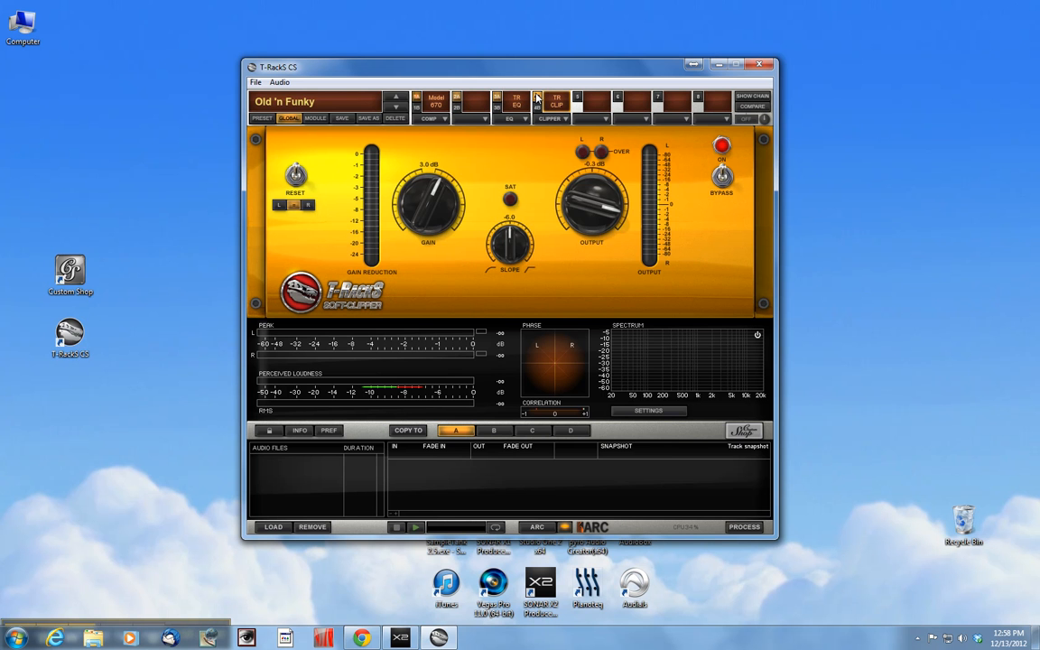
mouse_move(603, 152)
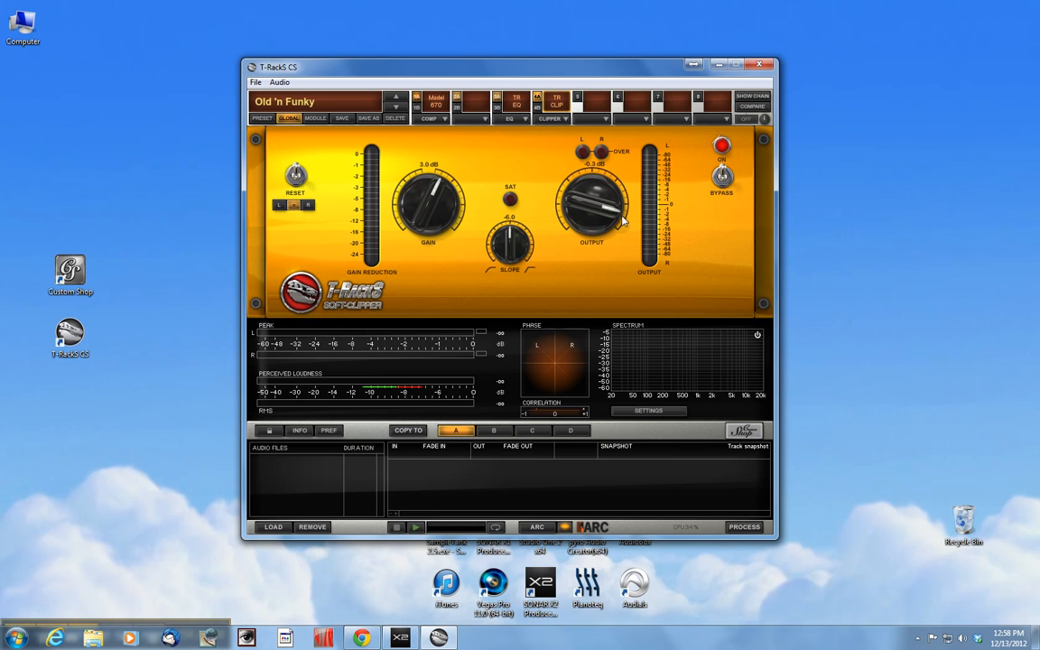
mouse_move(496, 180)
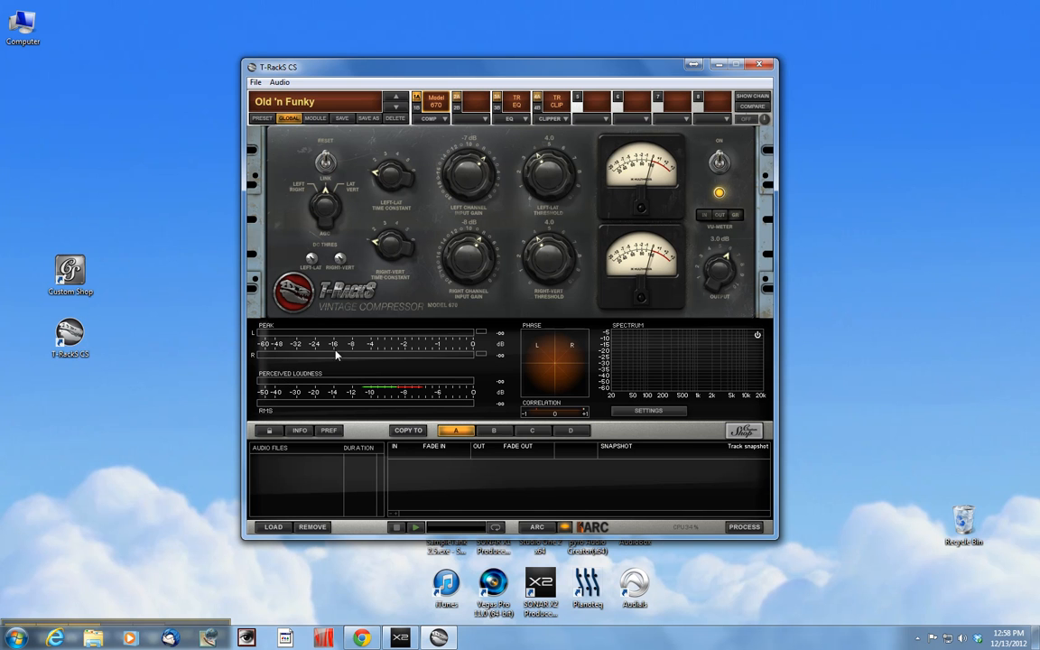
mouse_move(424, 365)
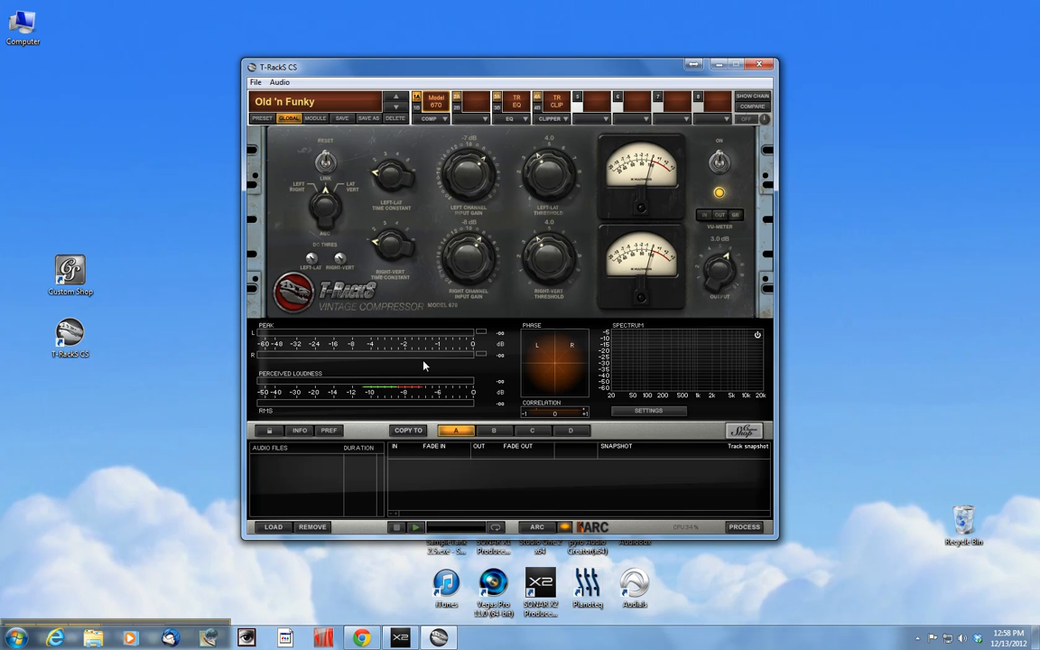
mouse_move(506, 370)
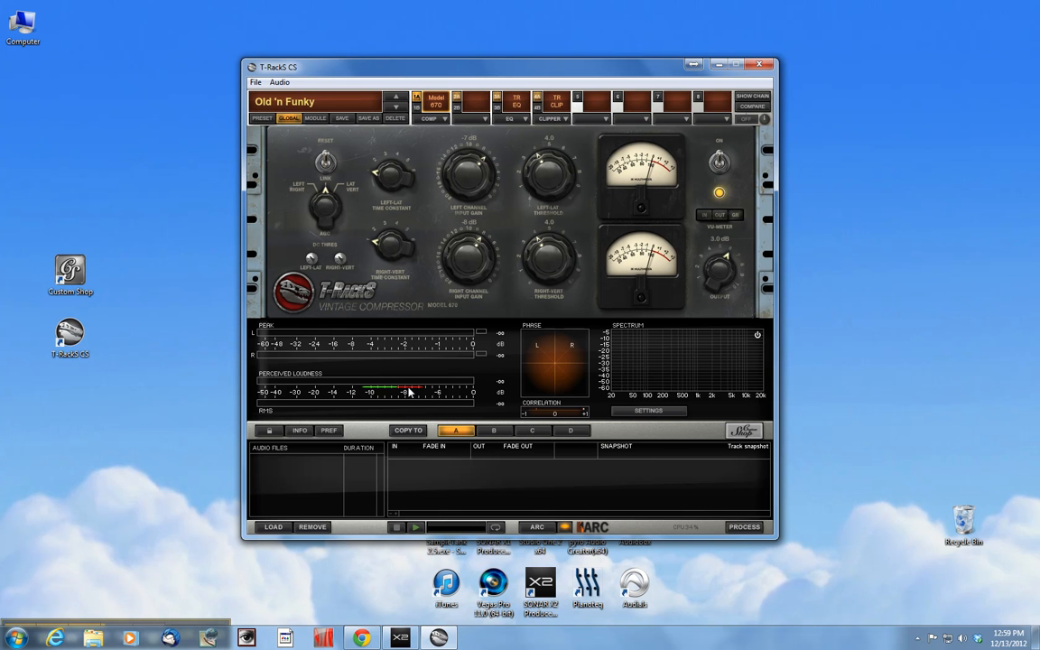
mouse_move(591, 386)
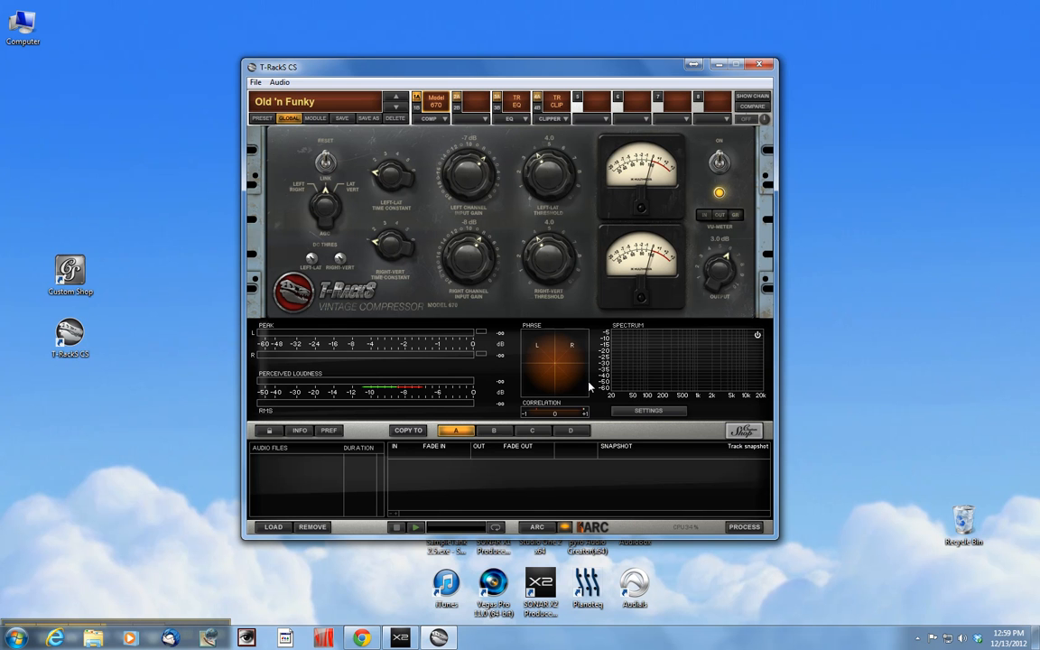
mouse_move(327, 351)
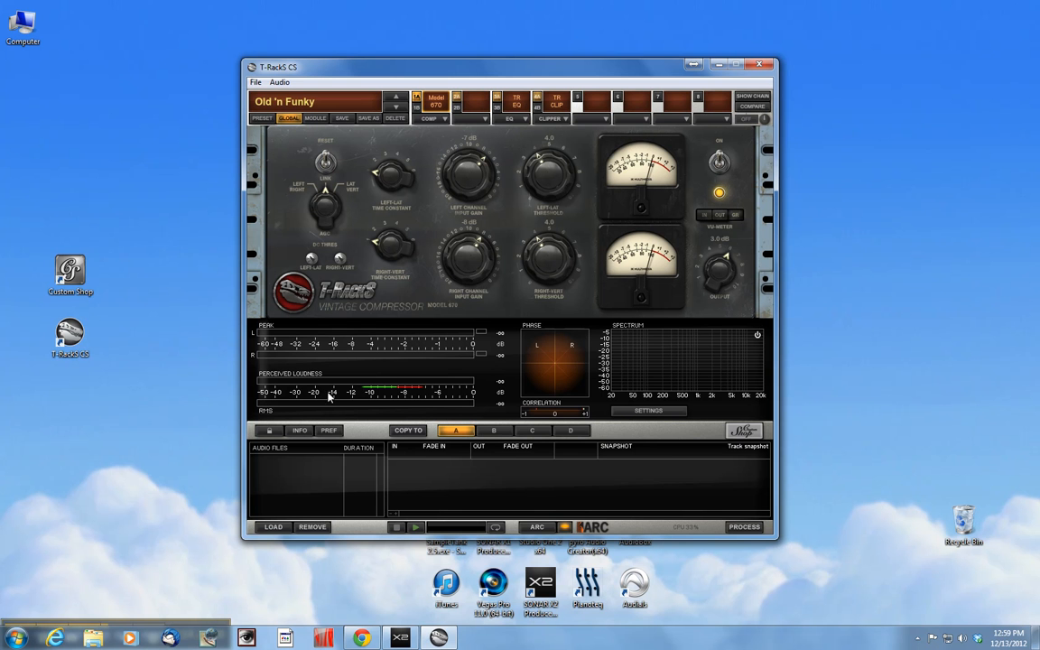
mouse_move(419, 397)
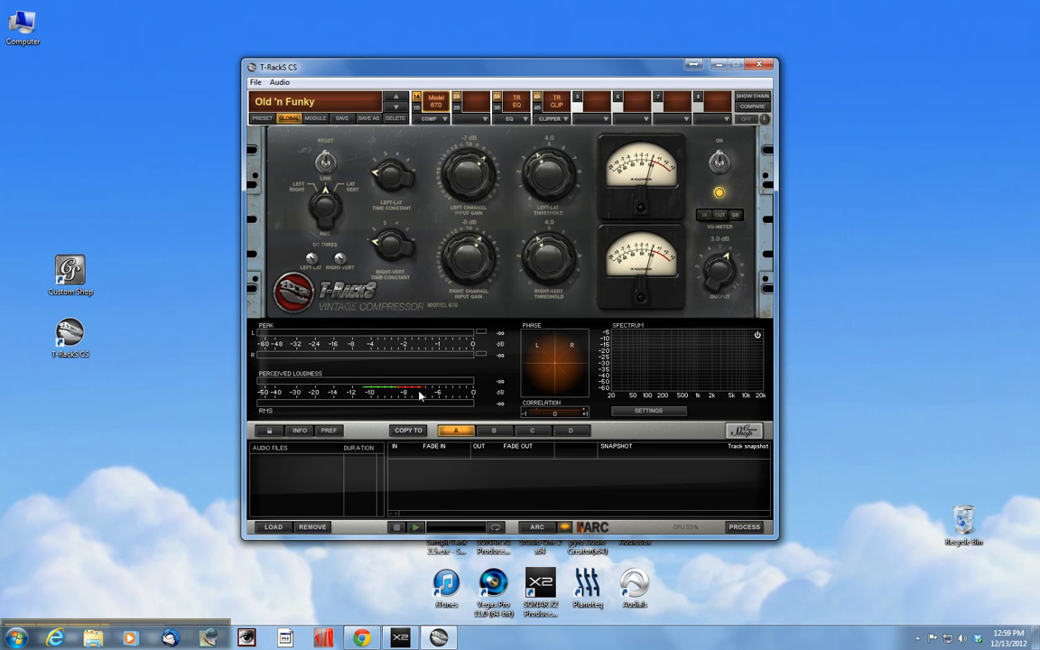
mouse_move(368, 390)
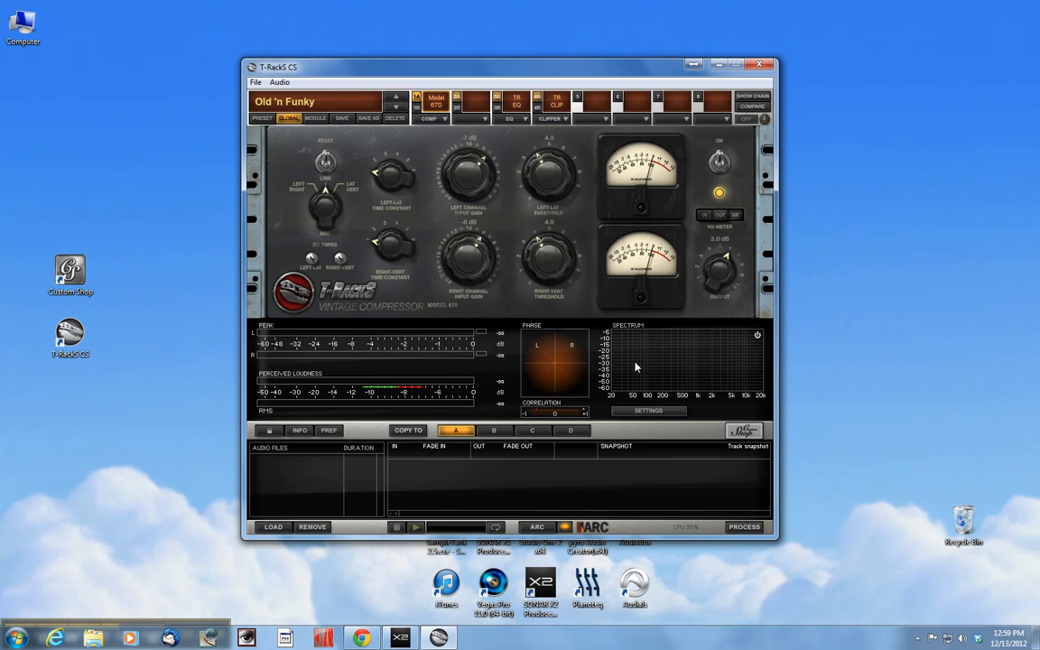
mouse_move(556, 368)
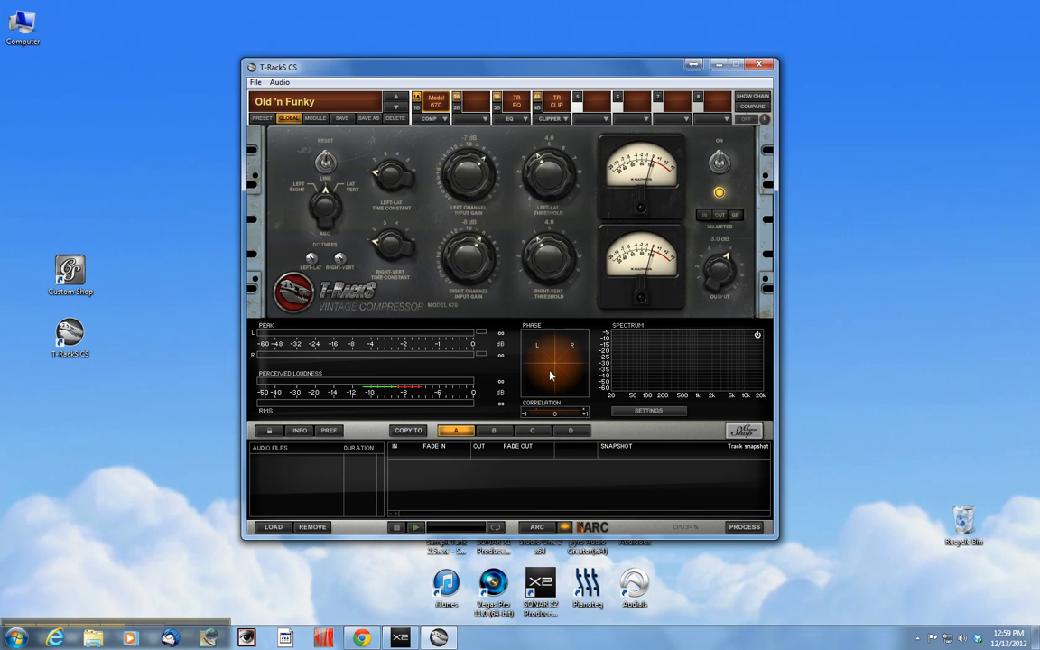
mouse_move(623, 379)
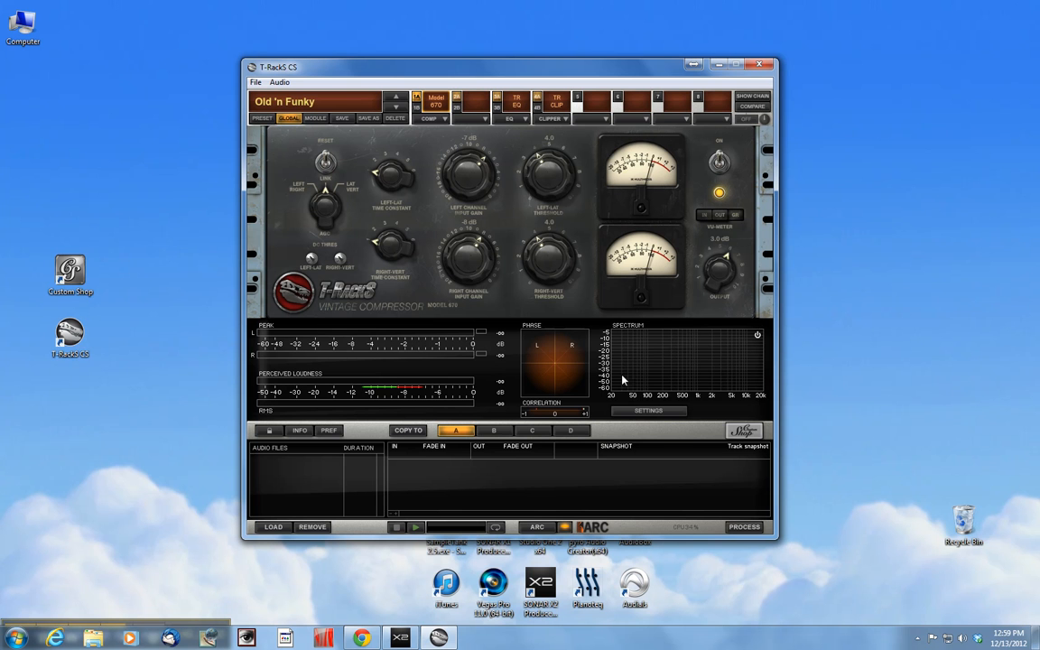
mouse_move(652, 372)
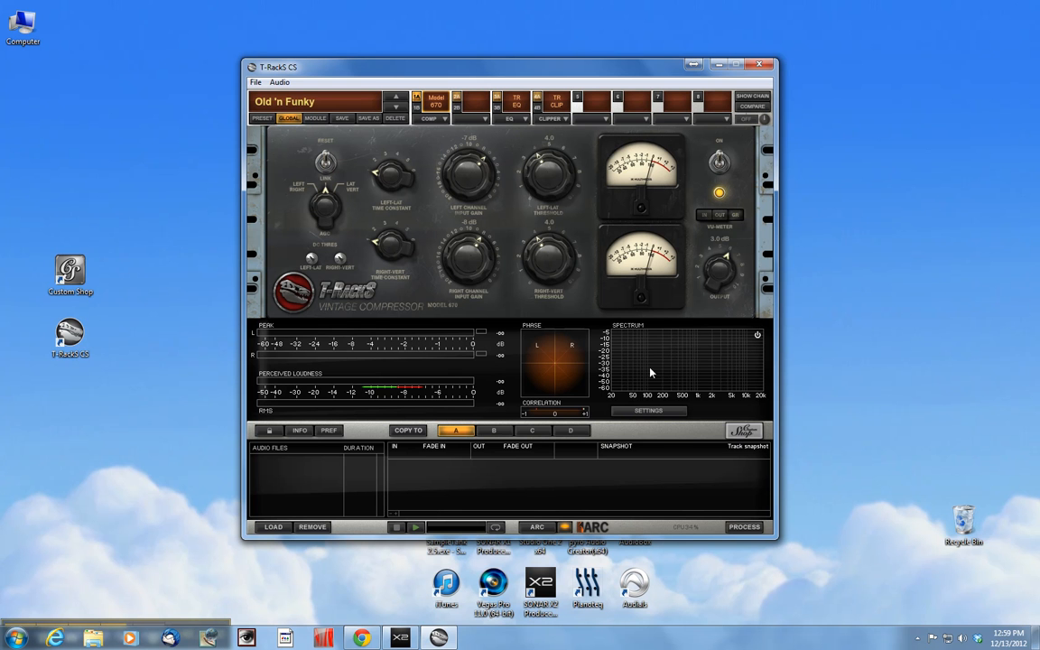
mouse_move(654, 394)
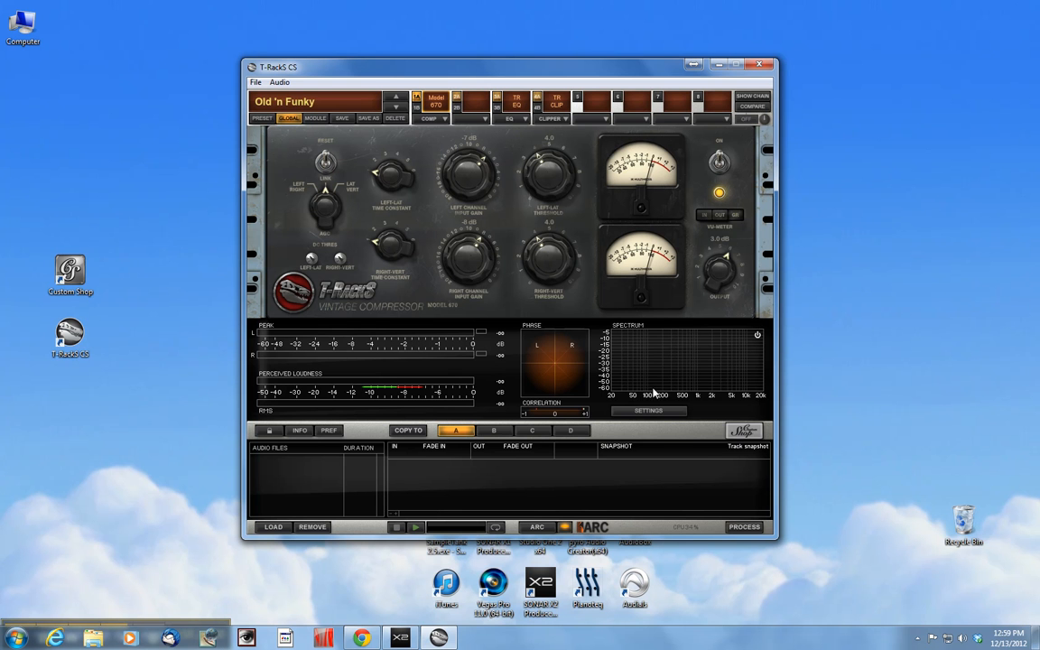
mouse_move(647, 372)
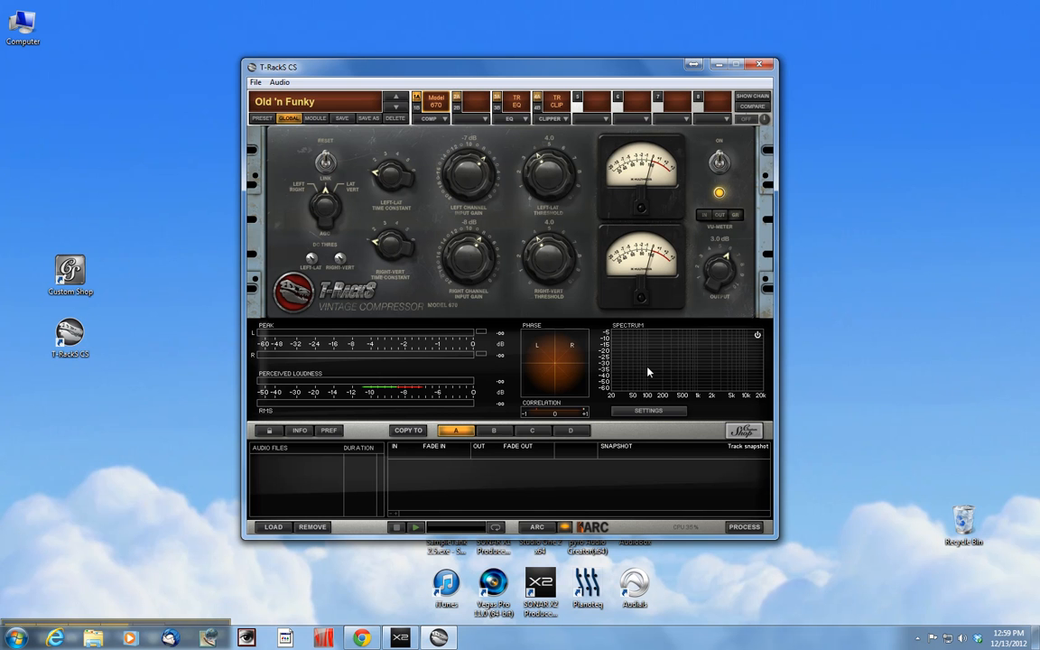
mouse_move(283, 458)
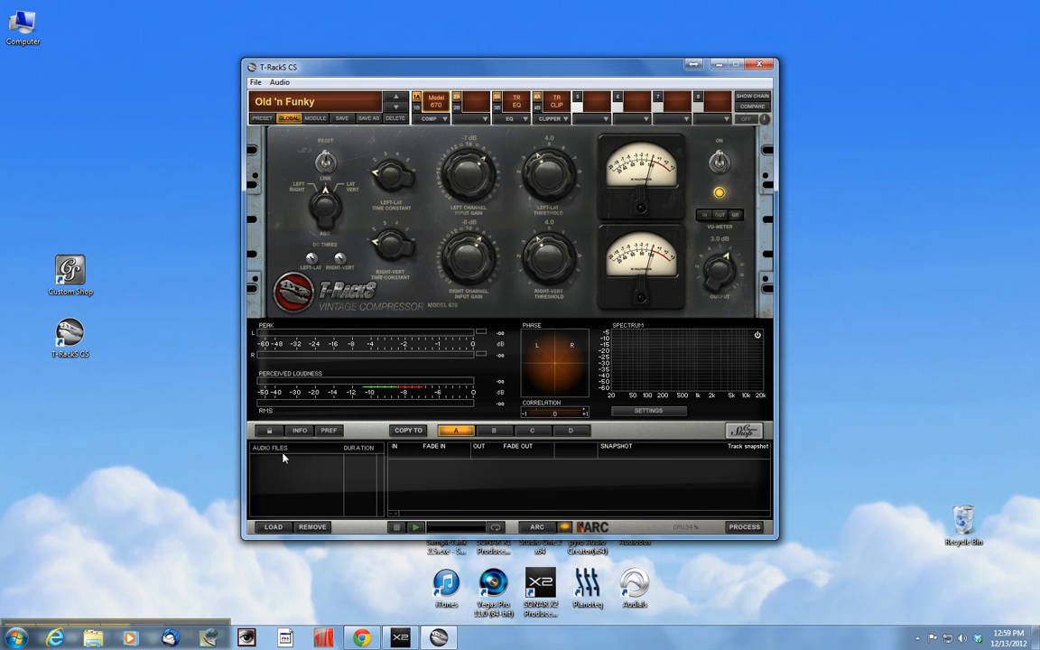
mouse_move(268, 485)
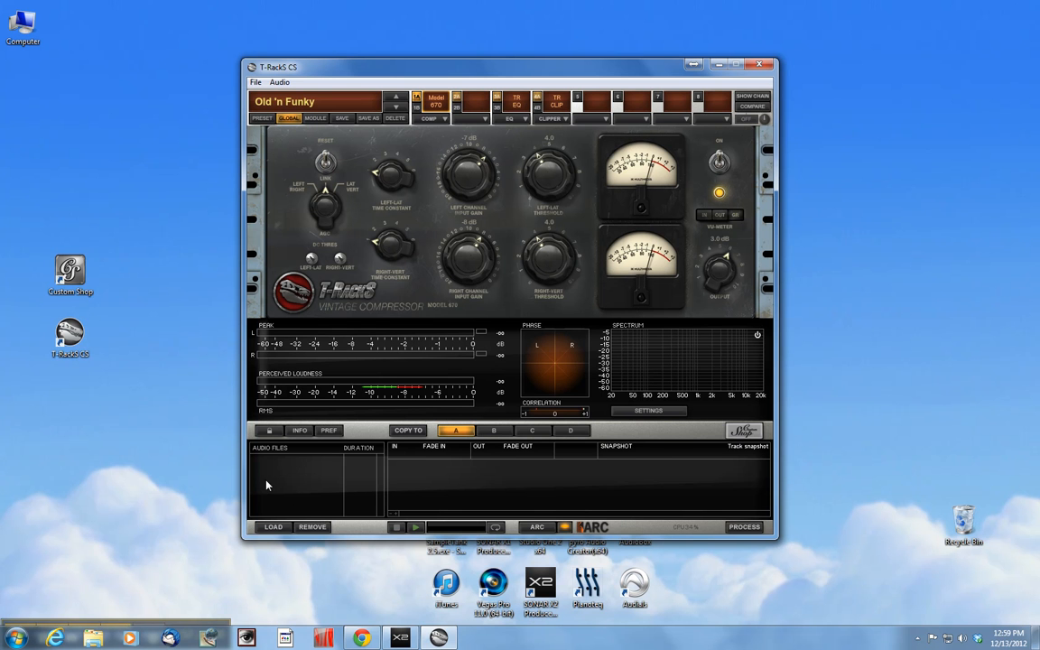
mouse_move(269, 473)
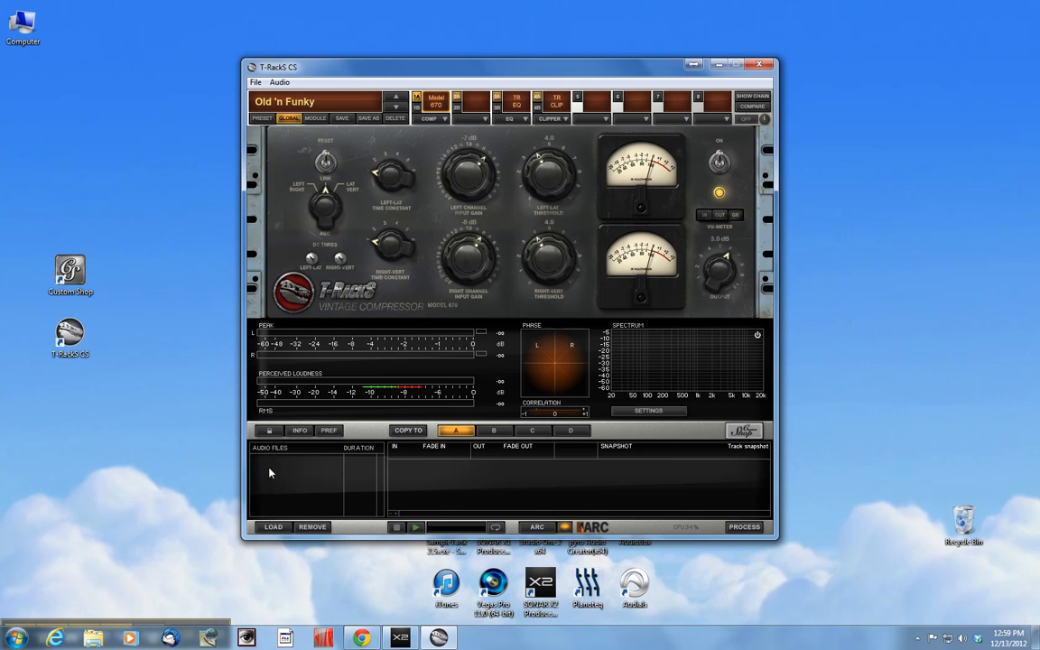
Load an audio file from the Projects drive into the track list.
click(273, 527)
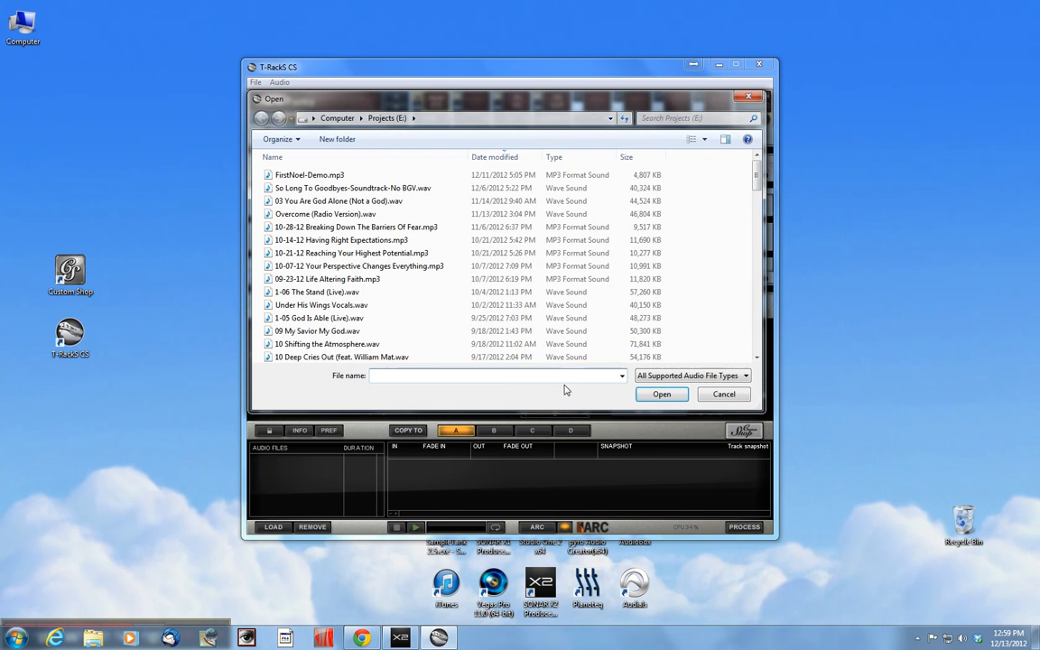
click(352, 252)
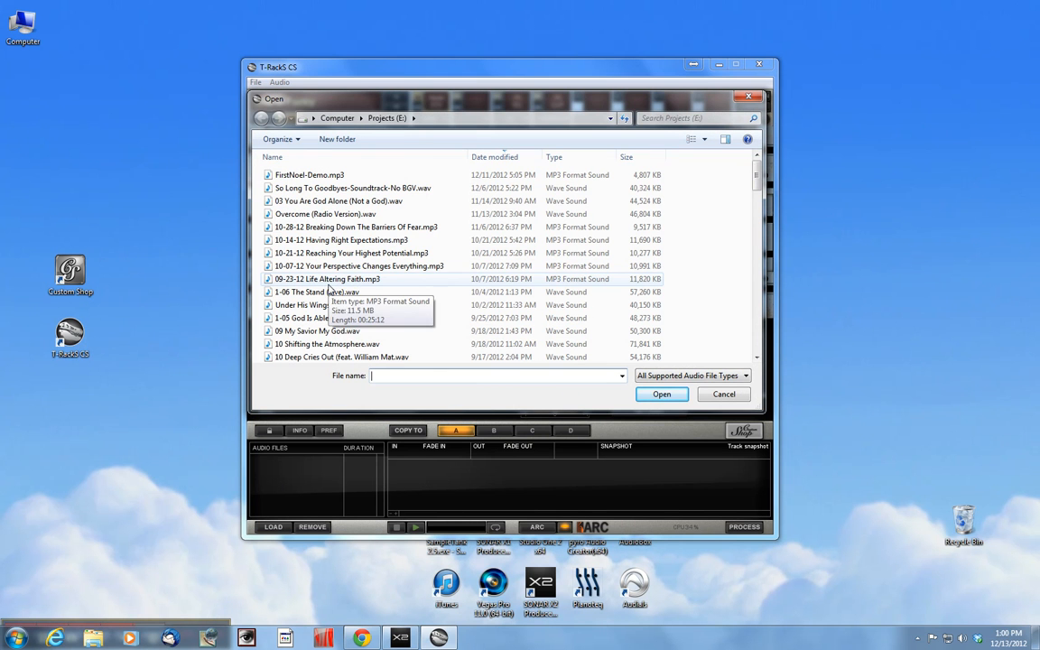
scroll(down, 3)
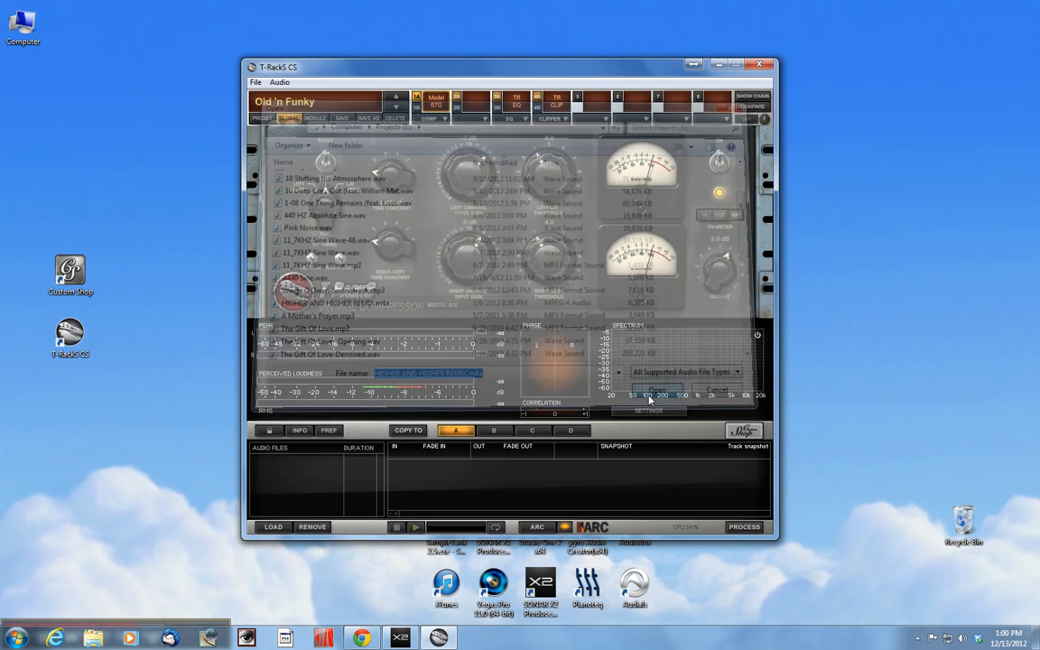
click(657, 390)
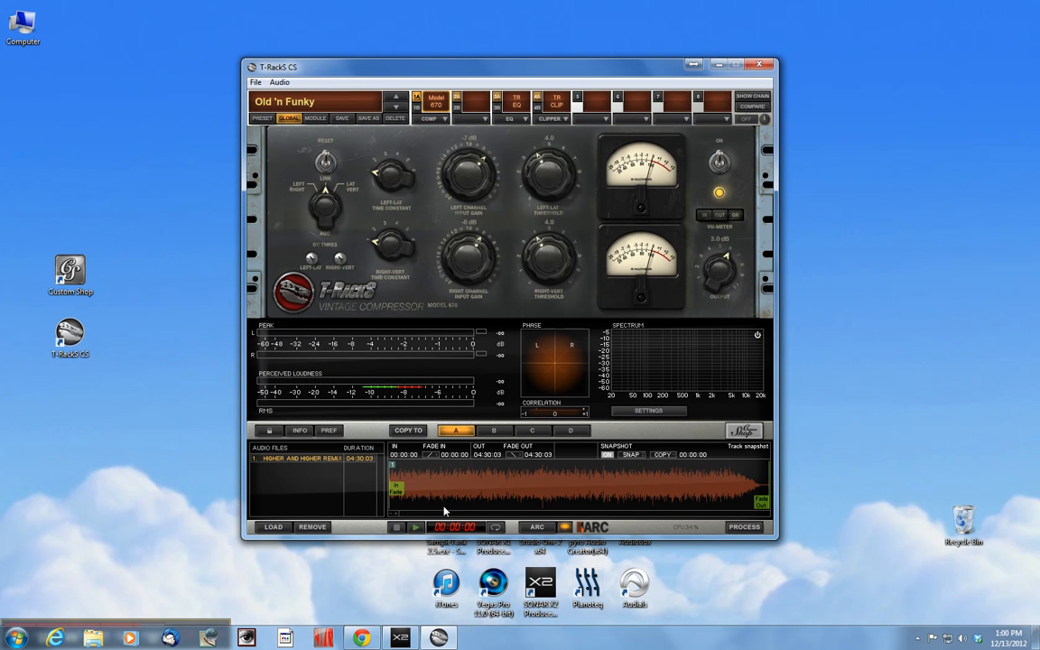
Select the loaded audio track so its orange waveform and loudness meters show.
click(415, 527)
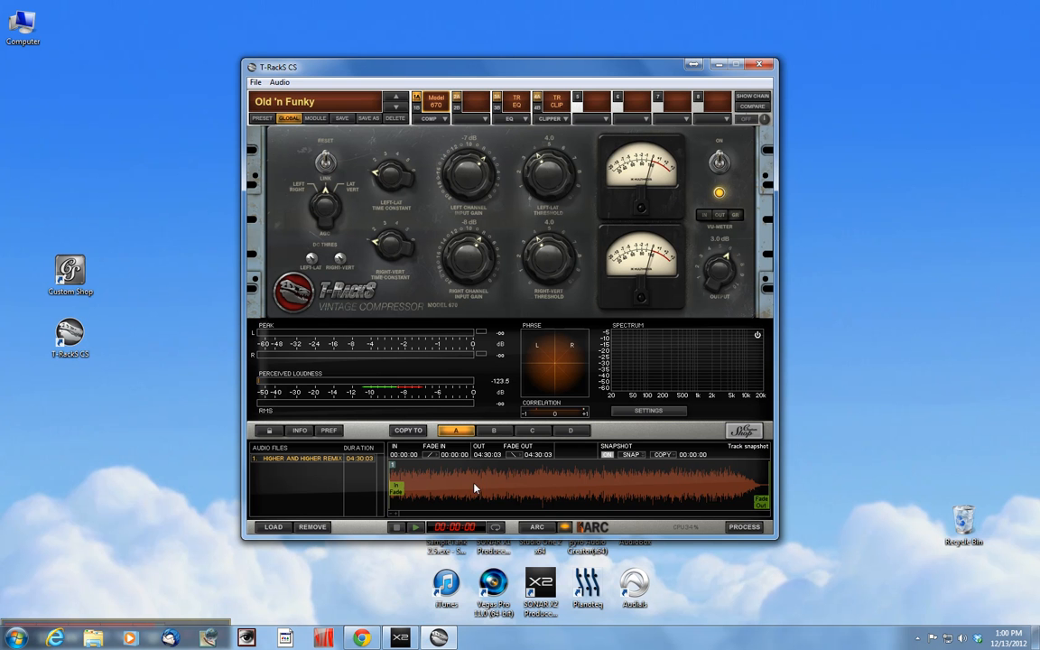
mouse_move(448, 281)
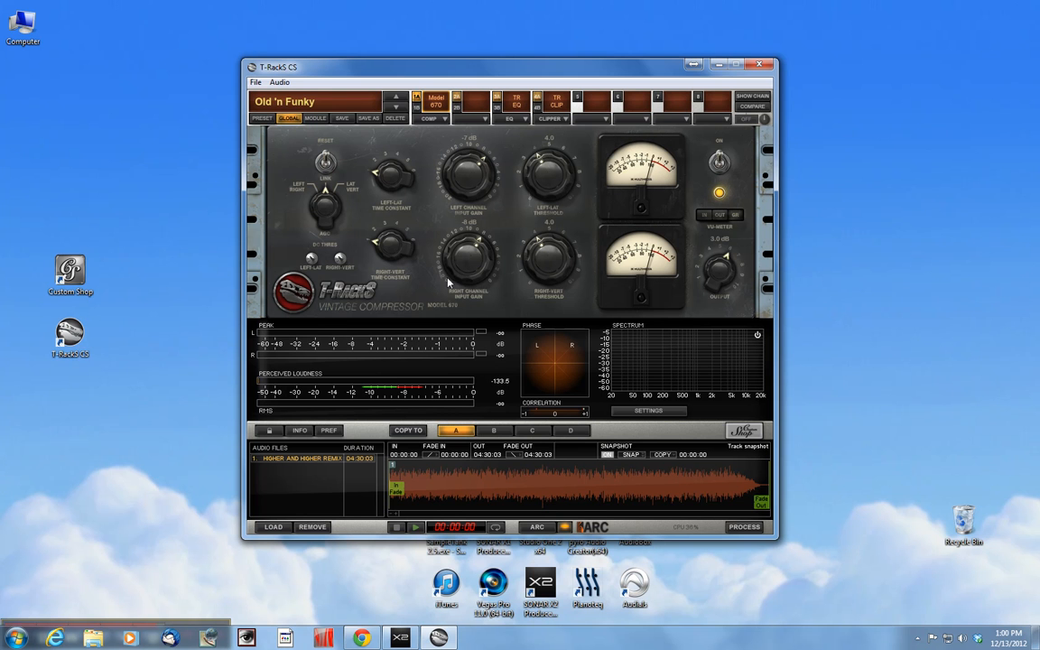
mouse_move(491, 502)
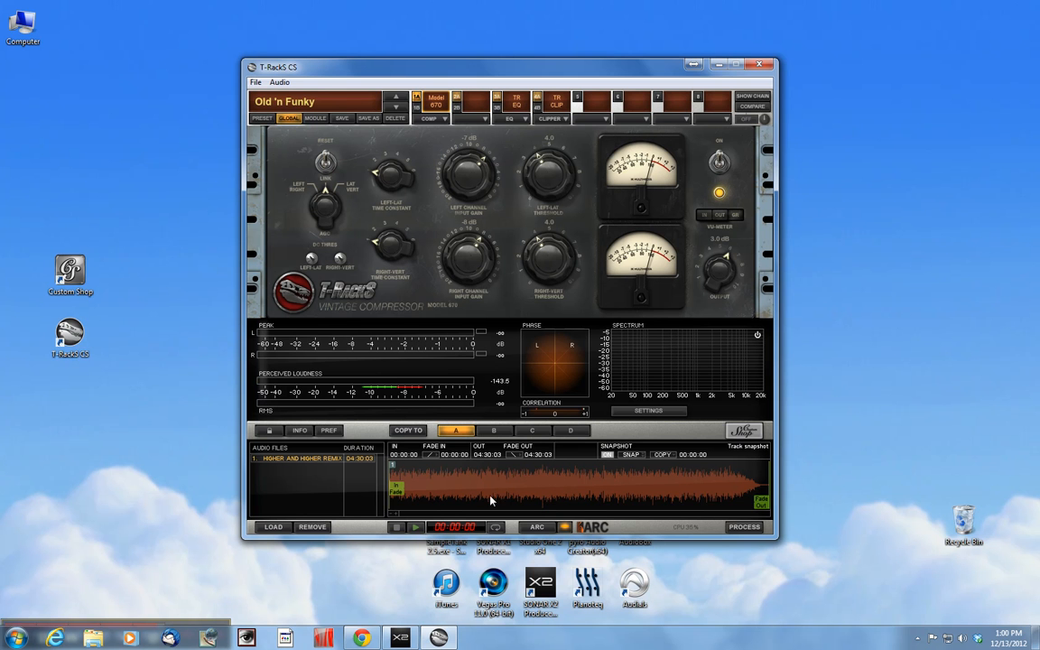